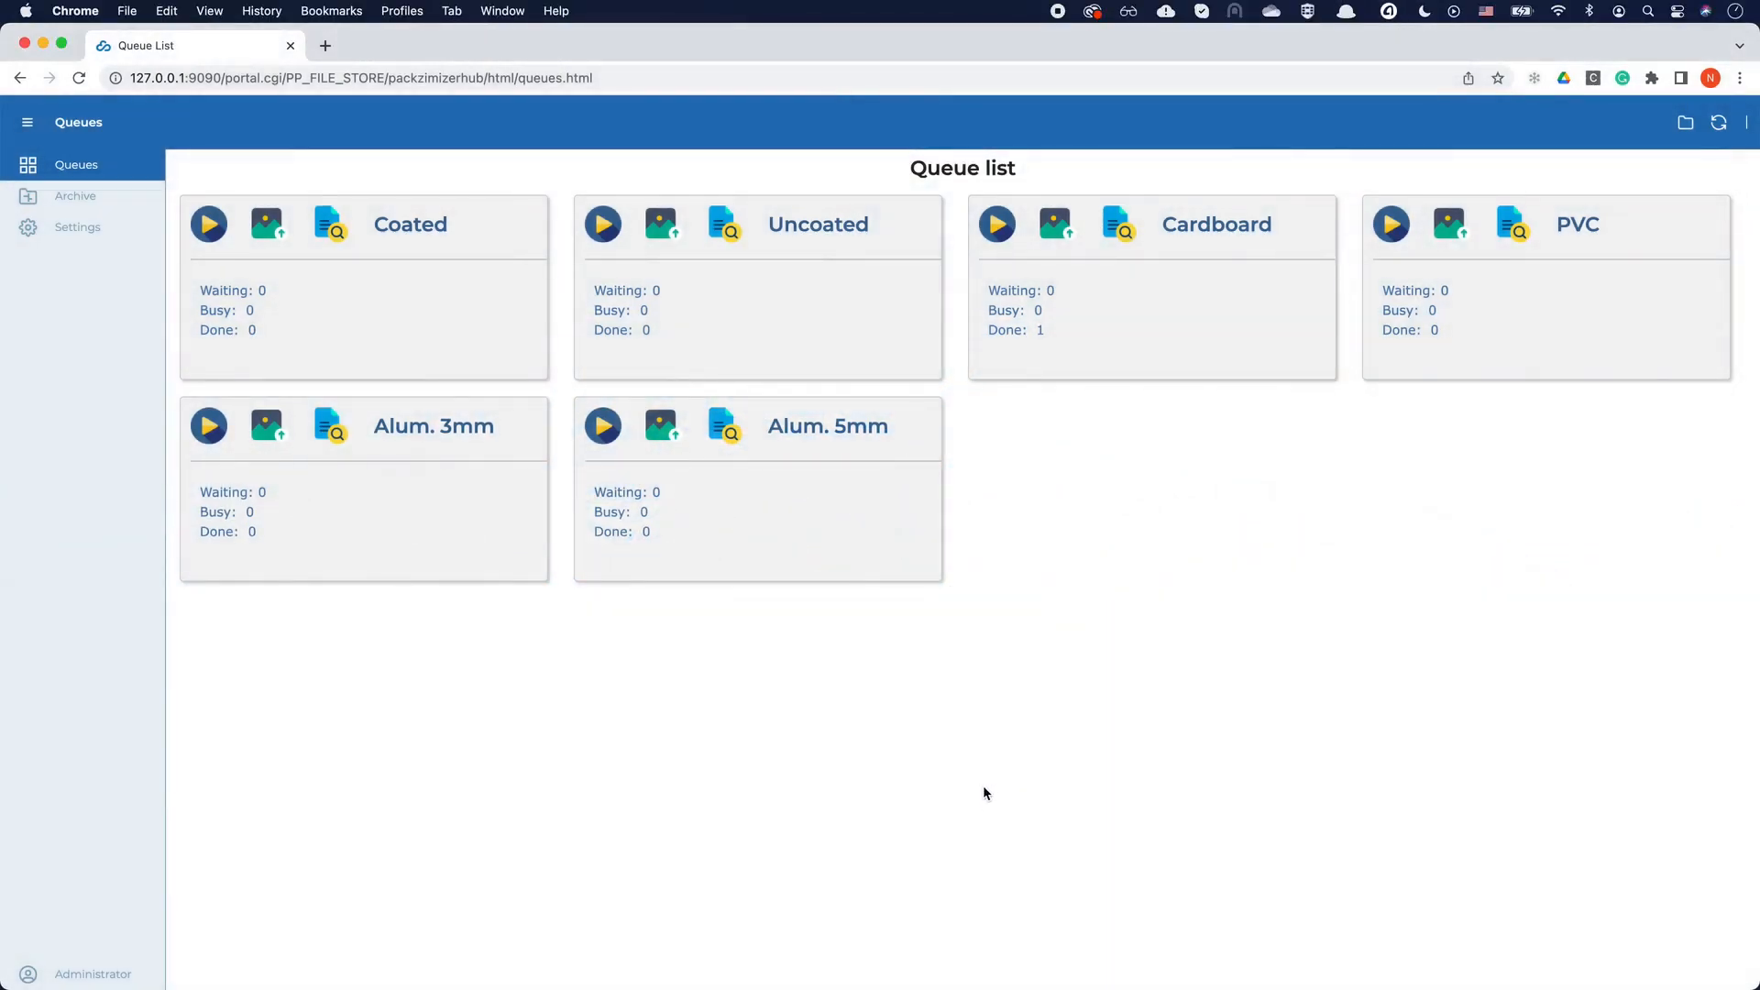
Upload the four Monster PDFs (200-7-C, 400-9-C, 200-9-B, 100-9-A) to the Cardboard queue and submit
left_click(658, 224)
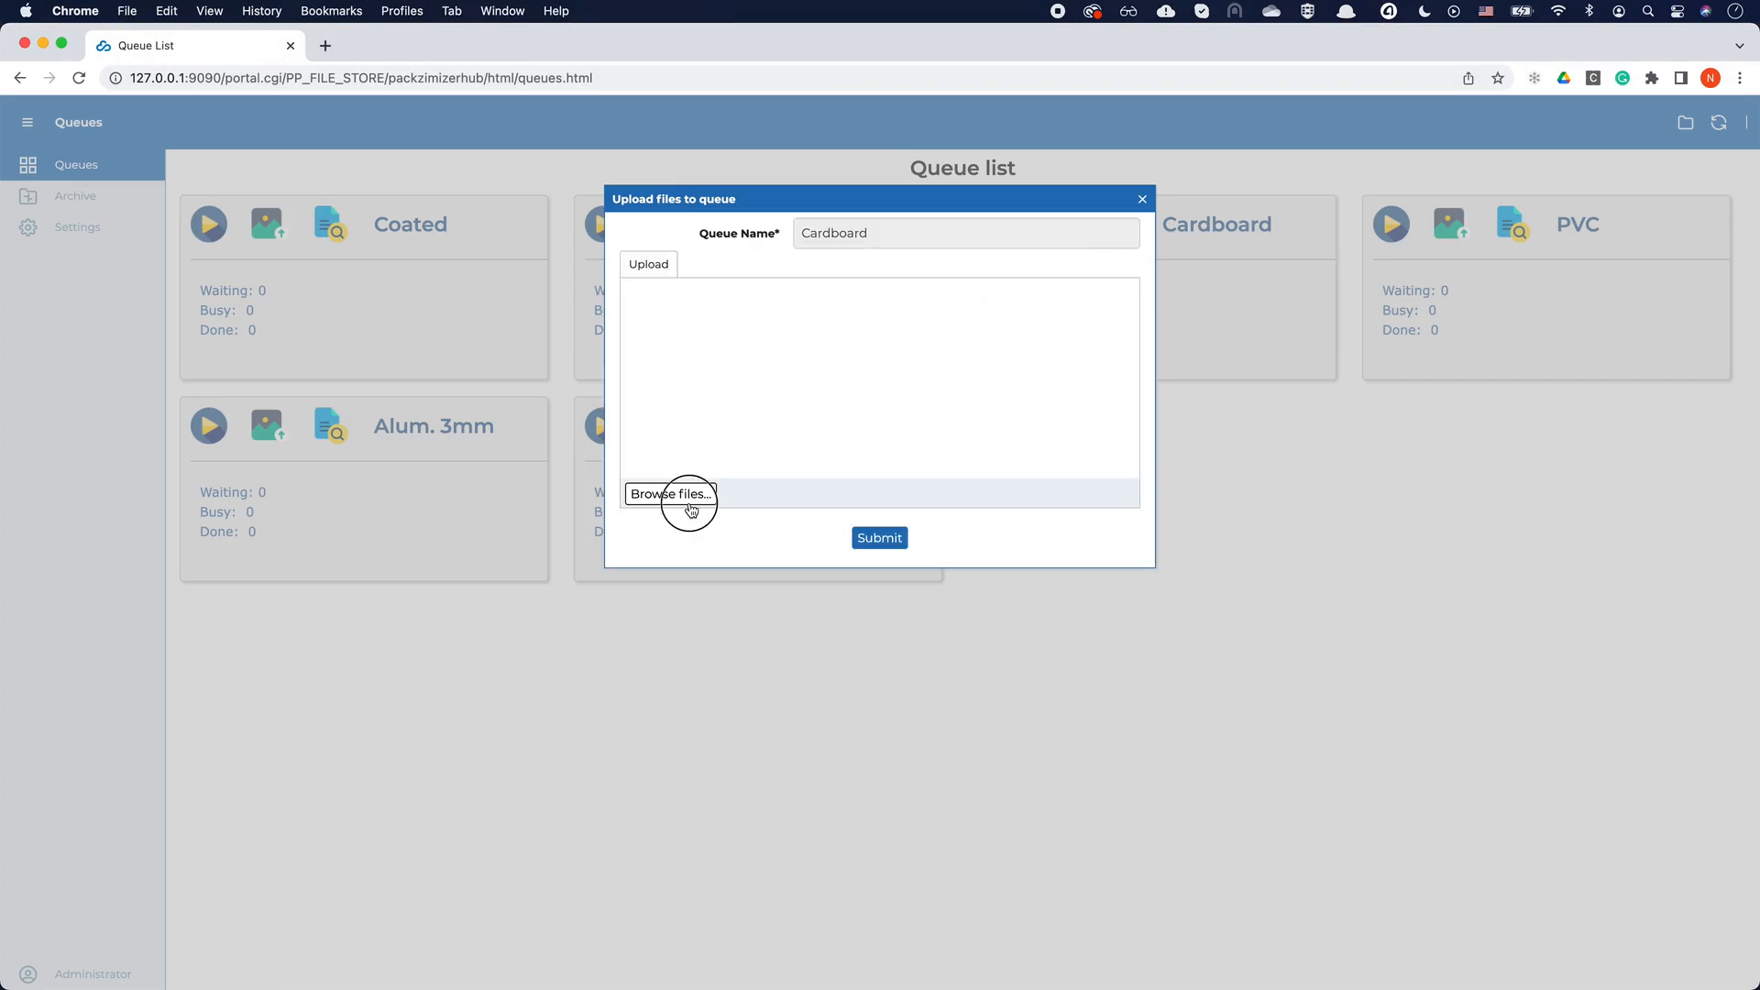
left_click(671, 493)
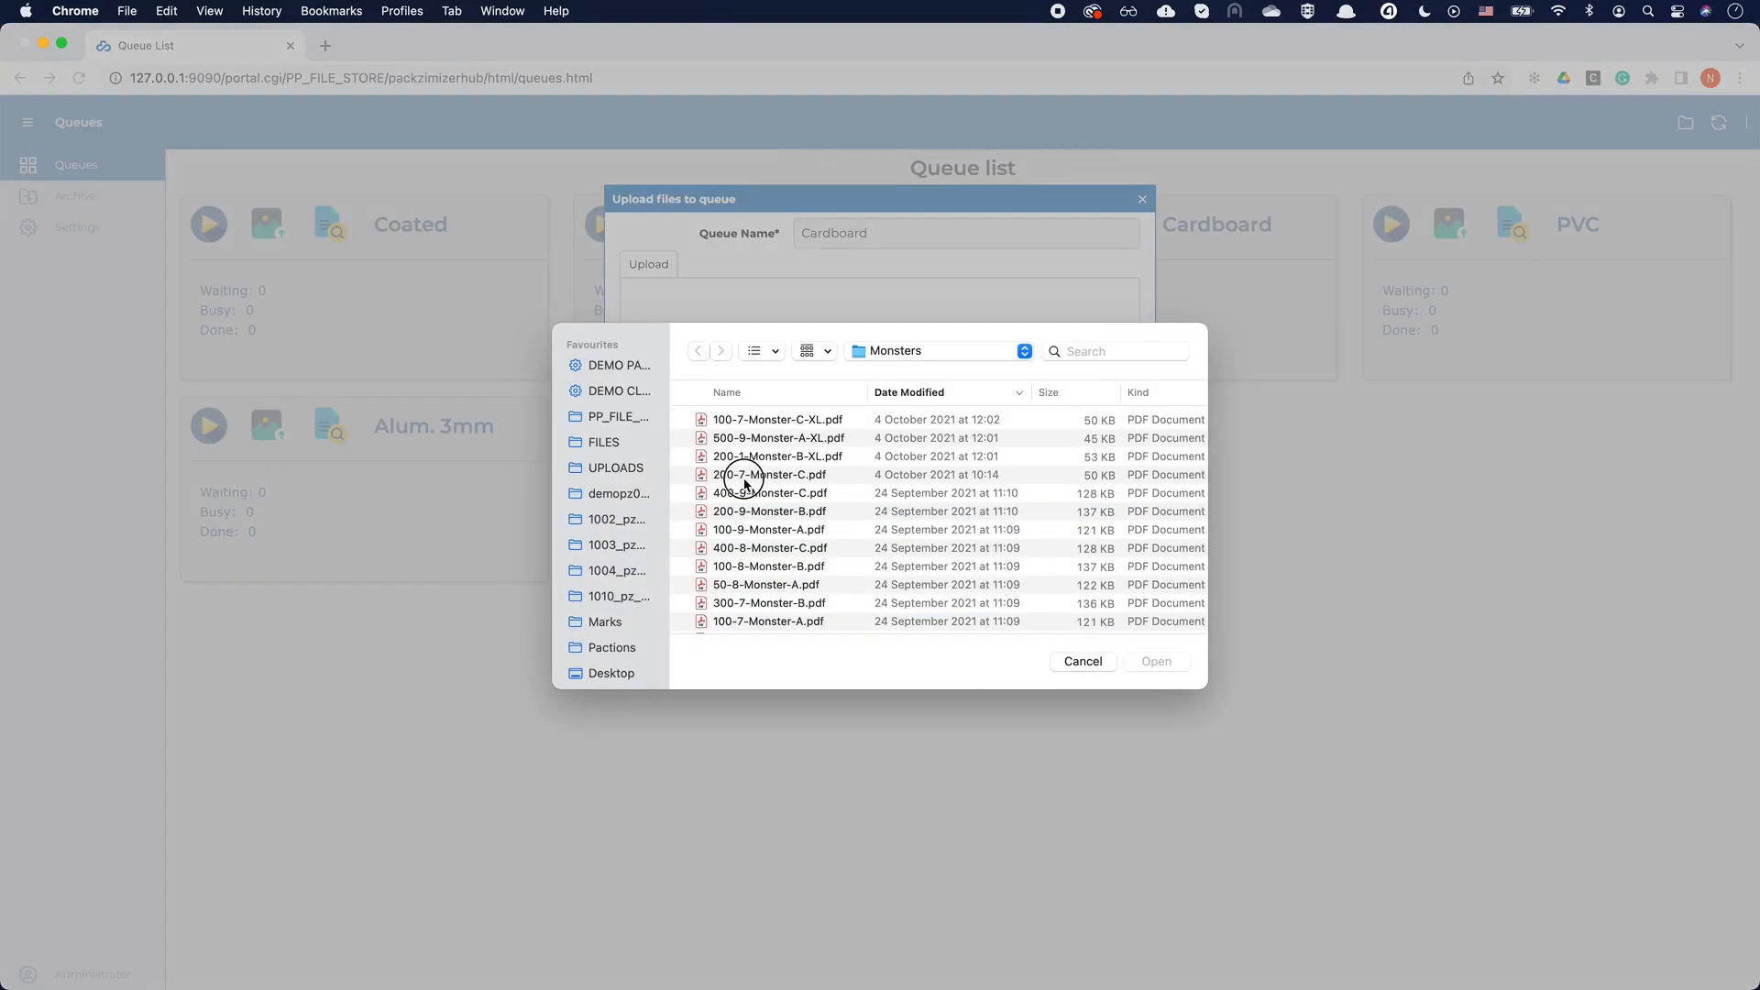
left_click(771, 473)
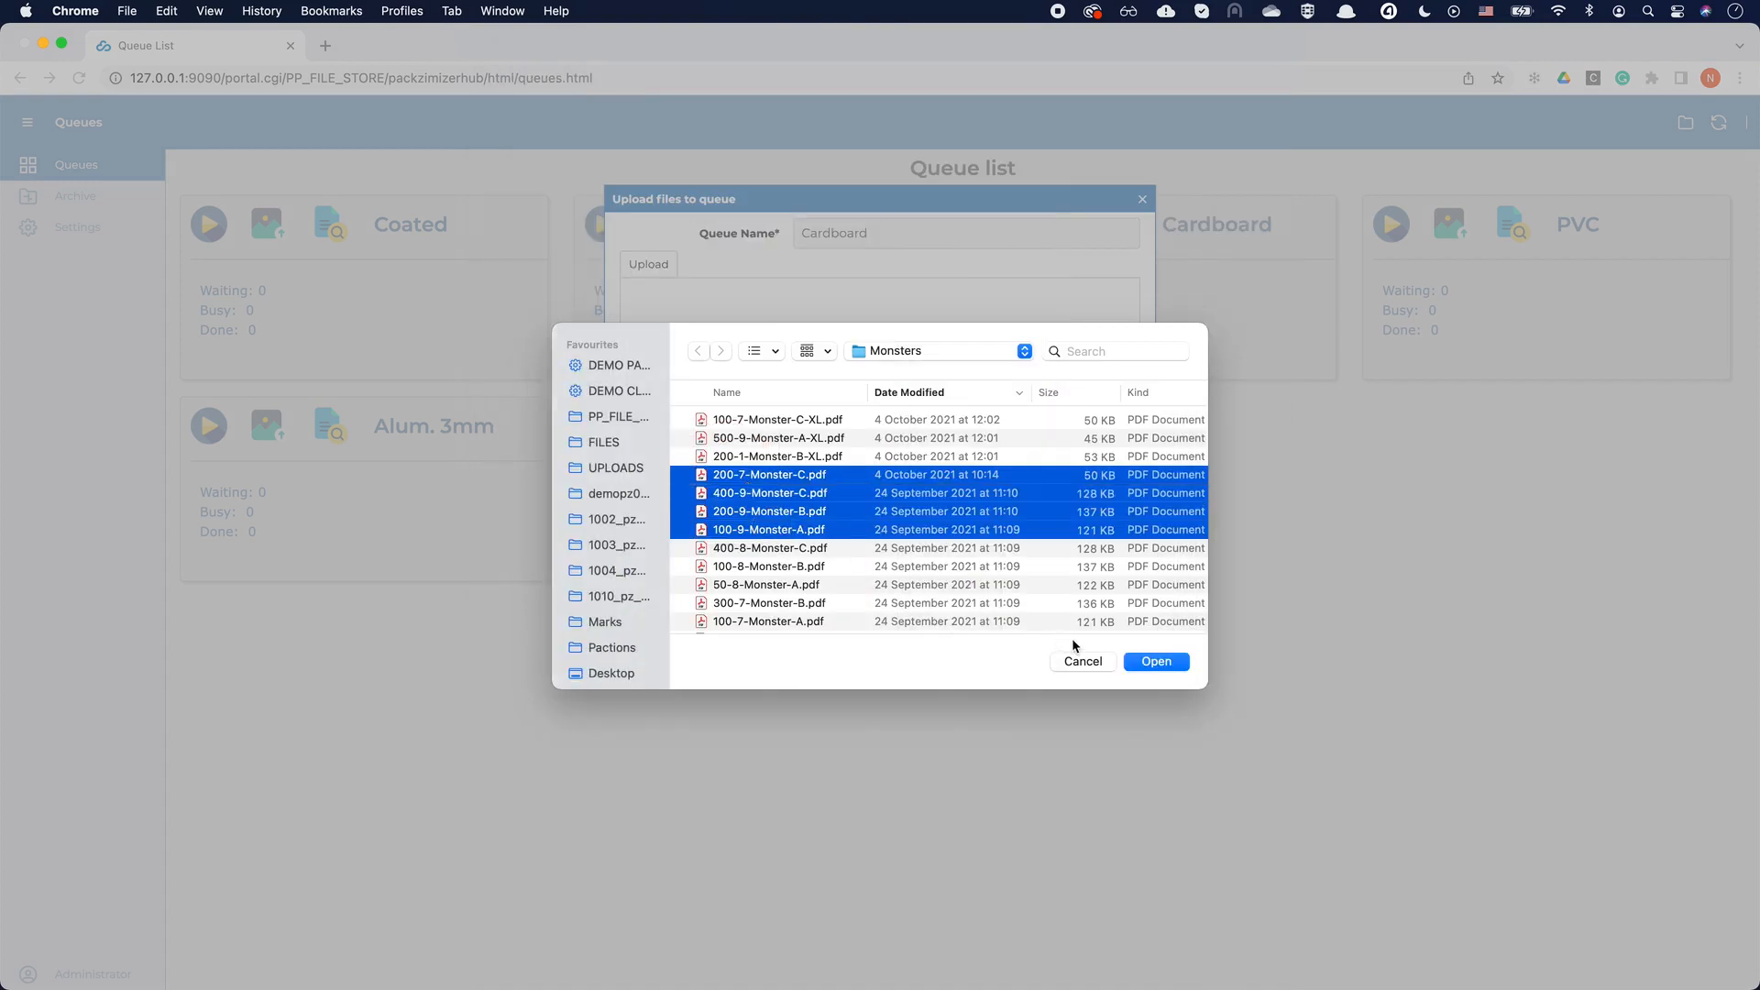
left_click(1155, 662)
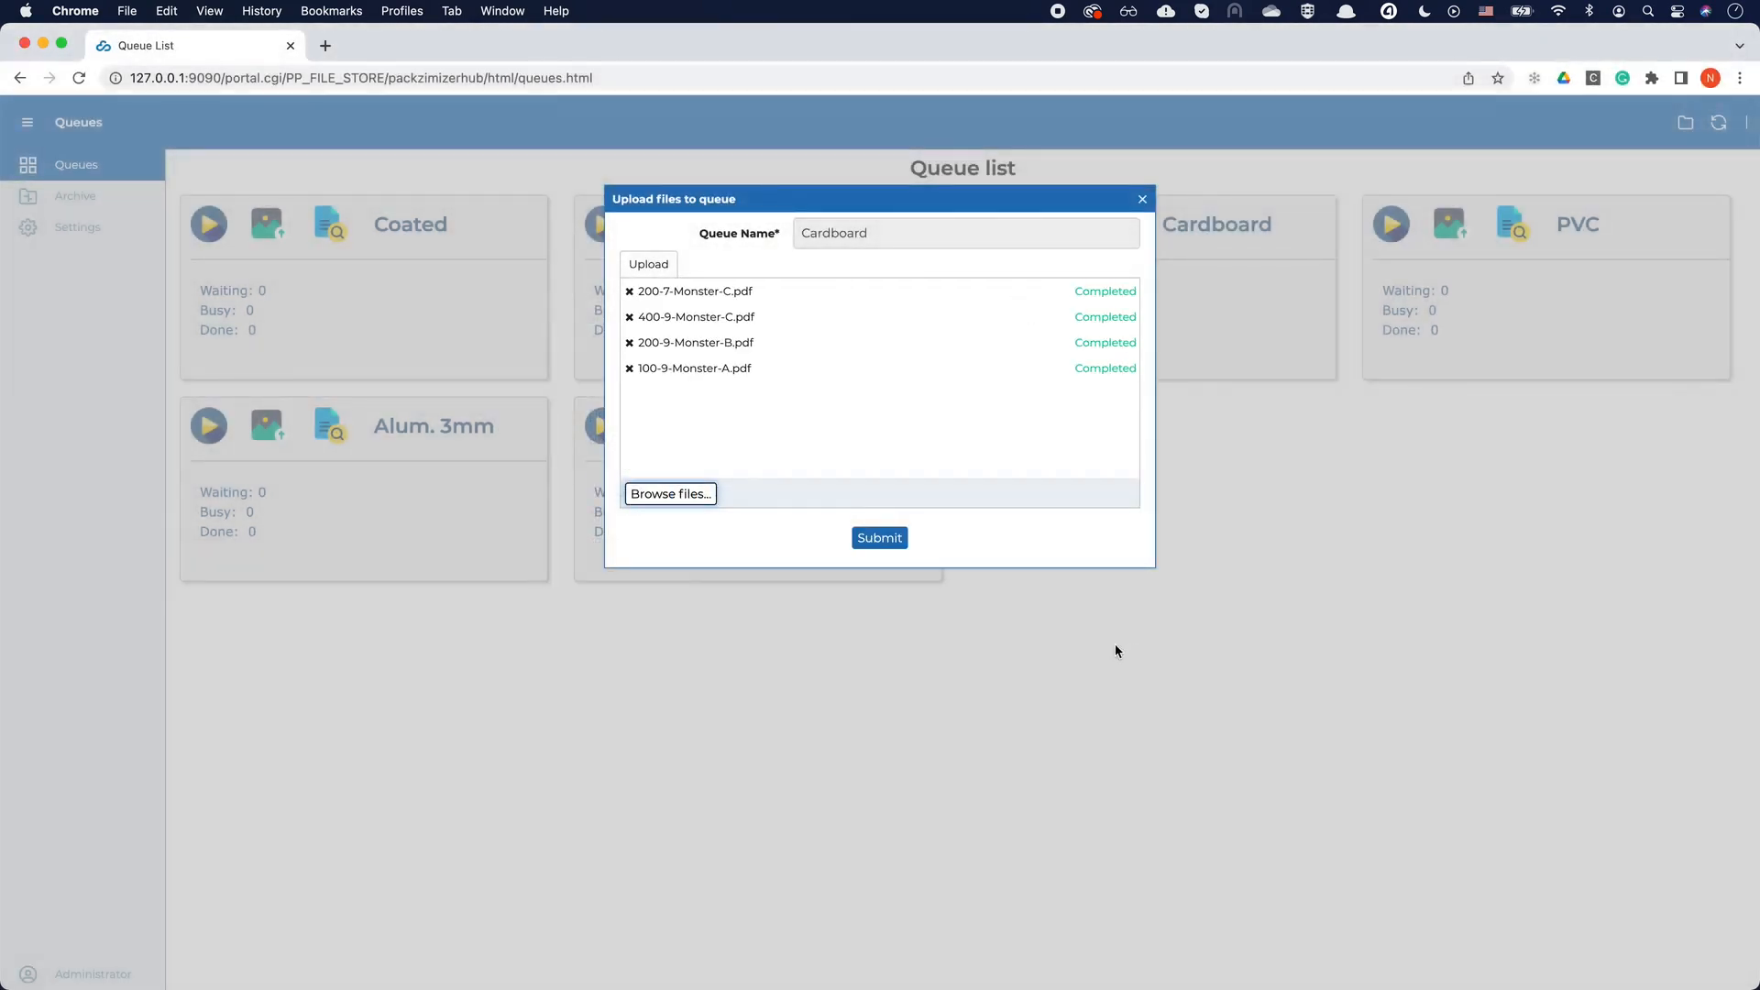
left_click(878, 537)
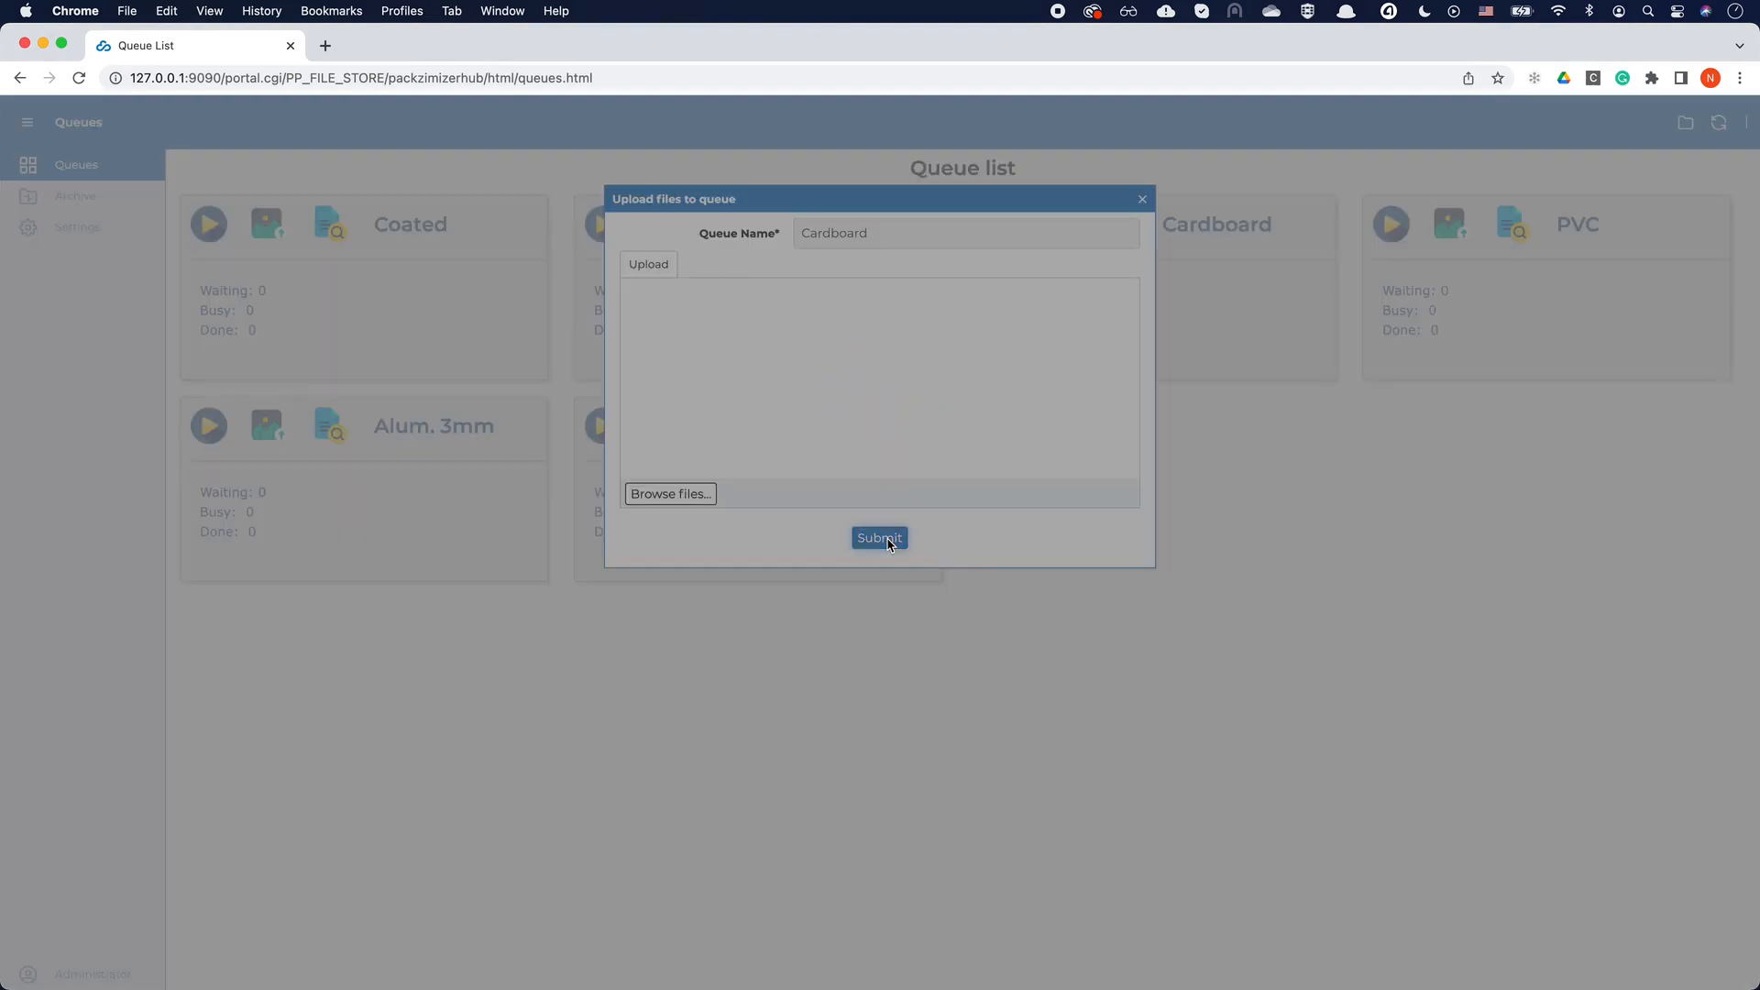
Flush all four waiting Cardboard files to Kongsberg output, quantities from file-name prefix with '-' split character
left_click(879, 537)
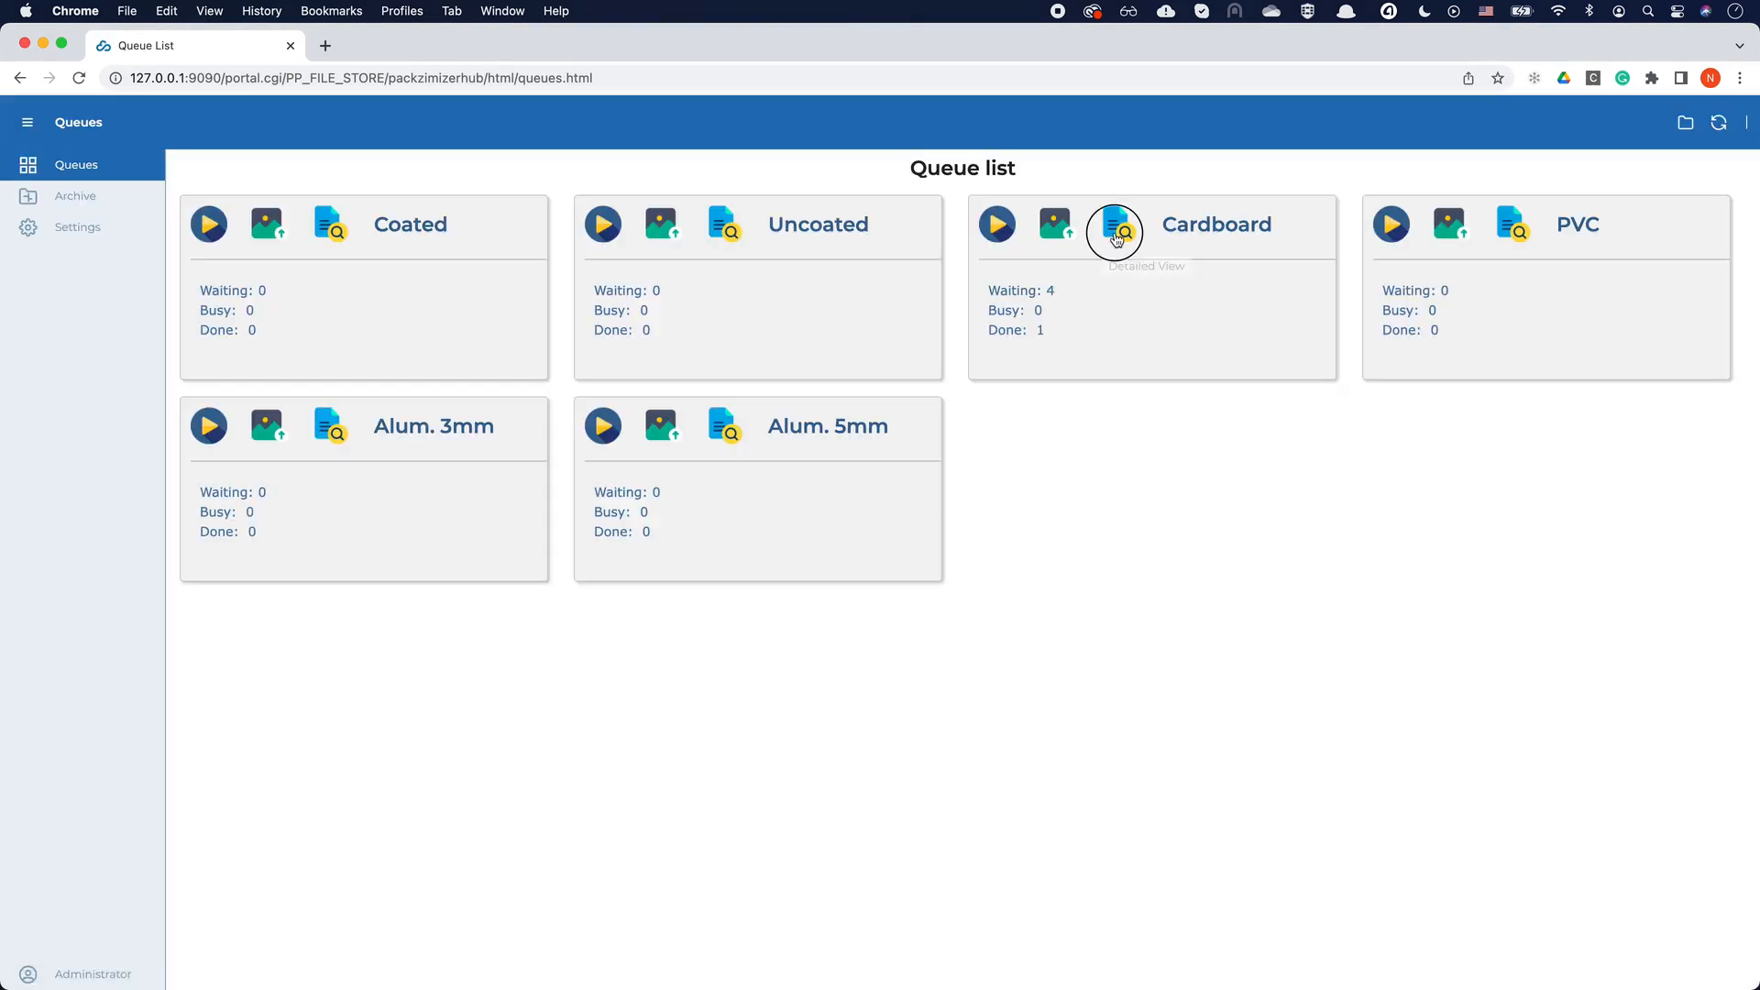
left_click(1115, 224)
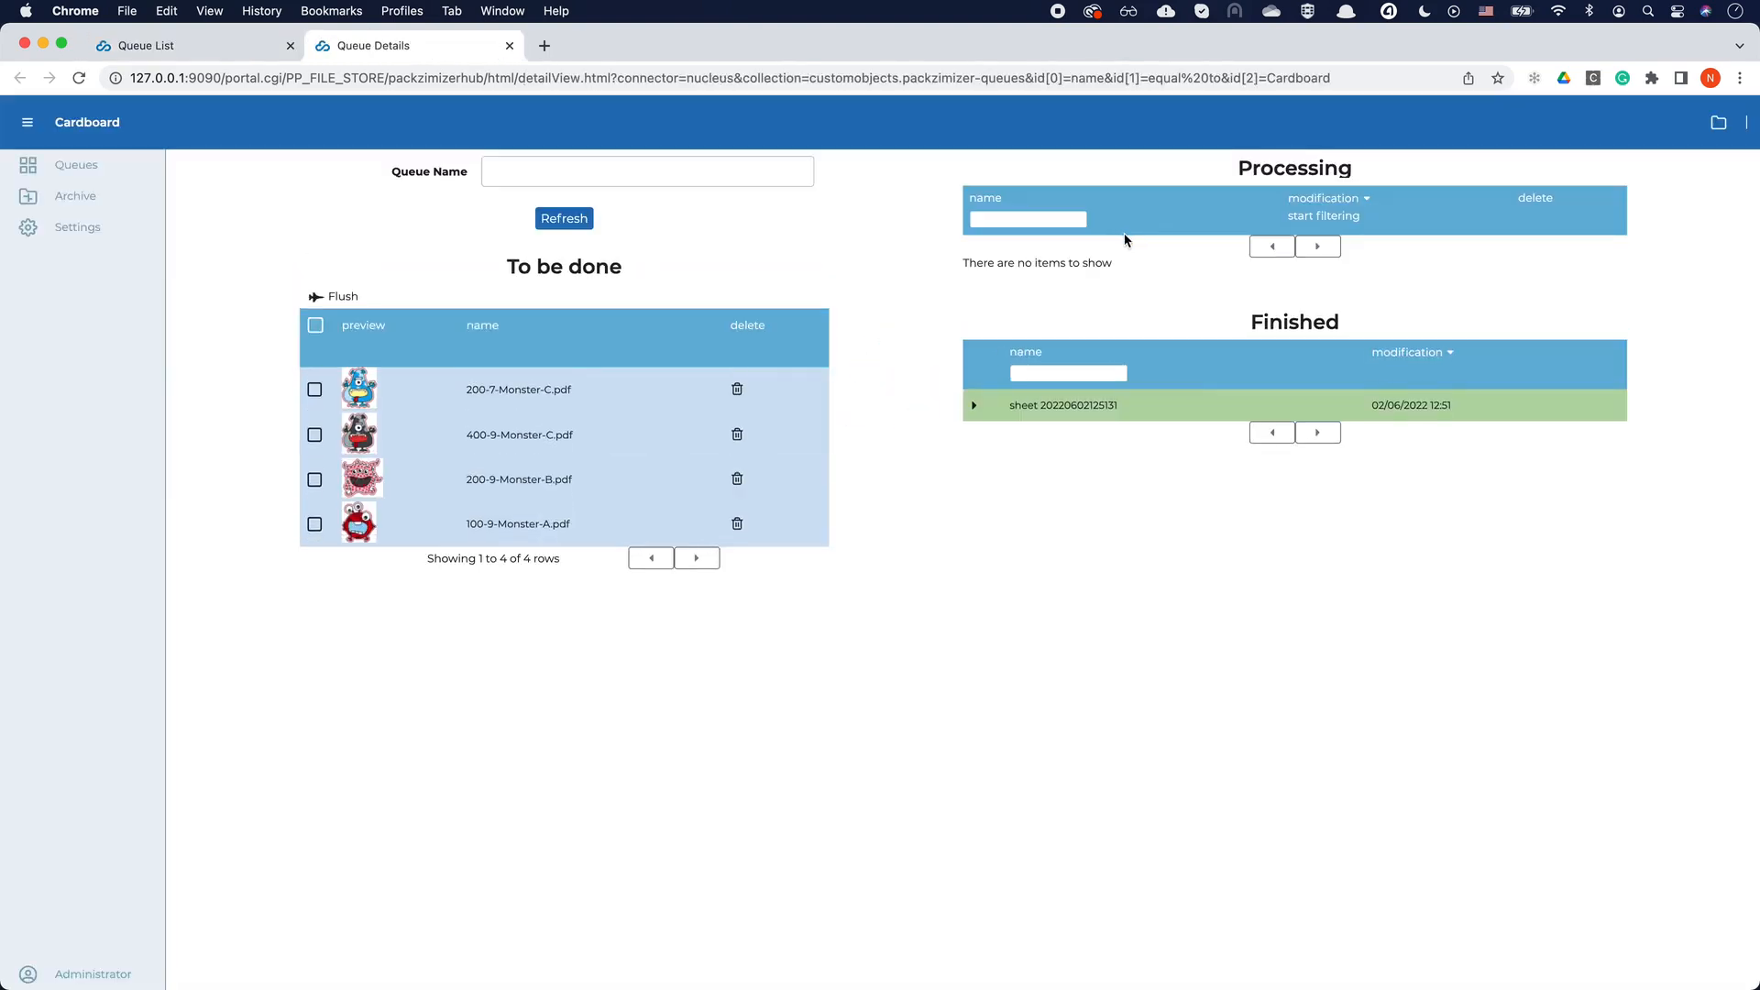
mouse_move(517, 423)
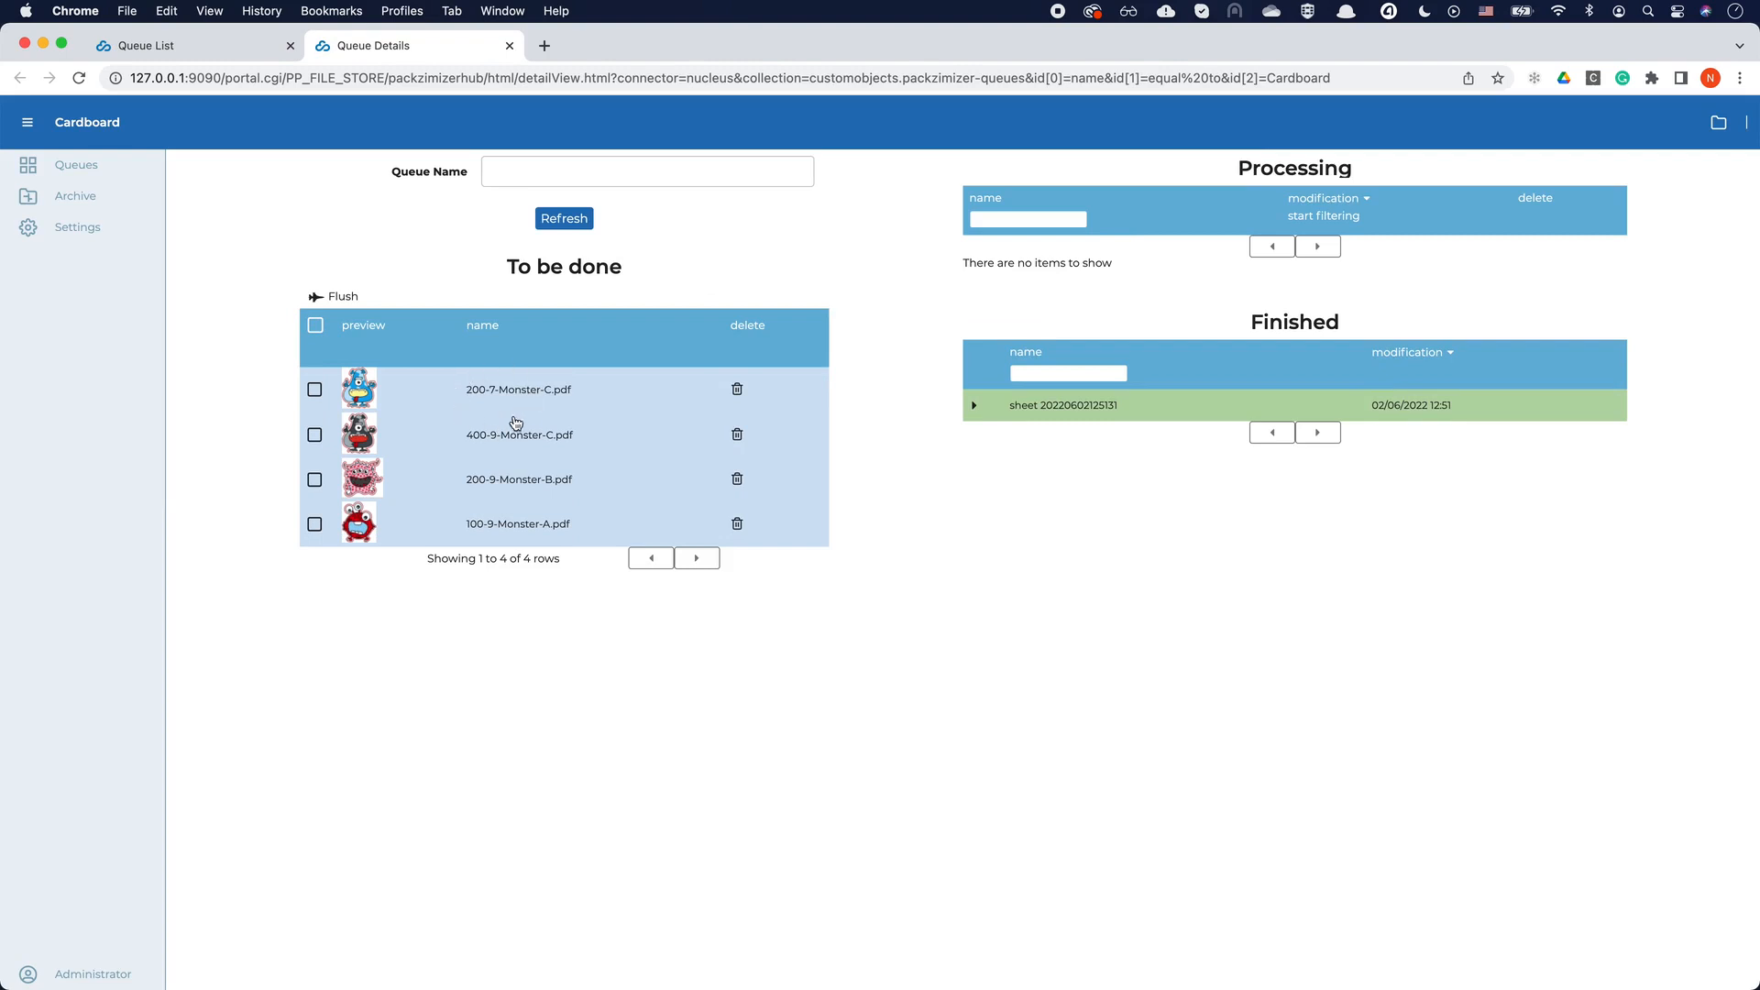
left_click(332, 297)
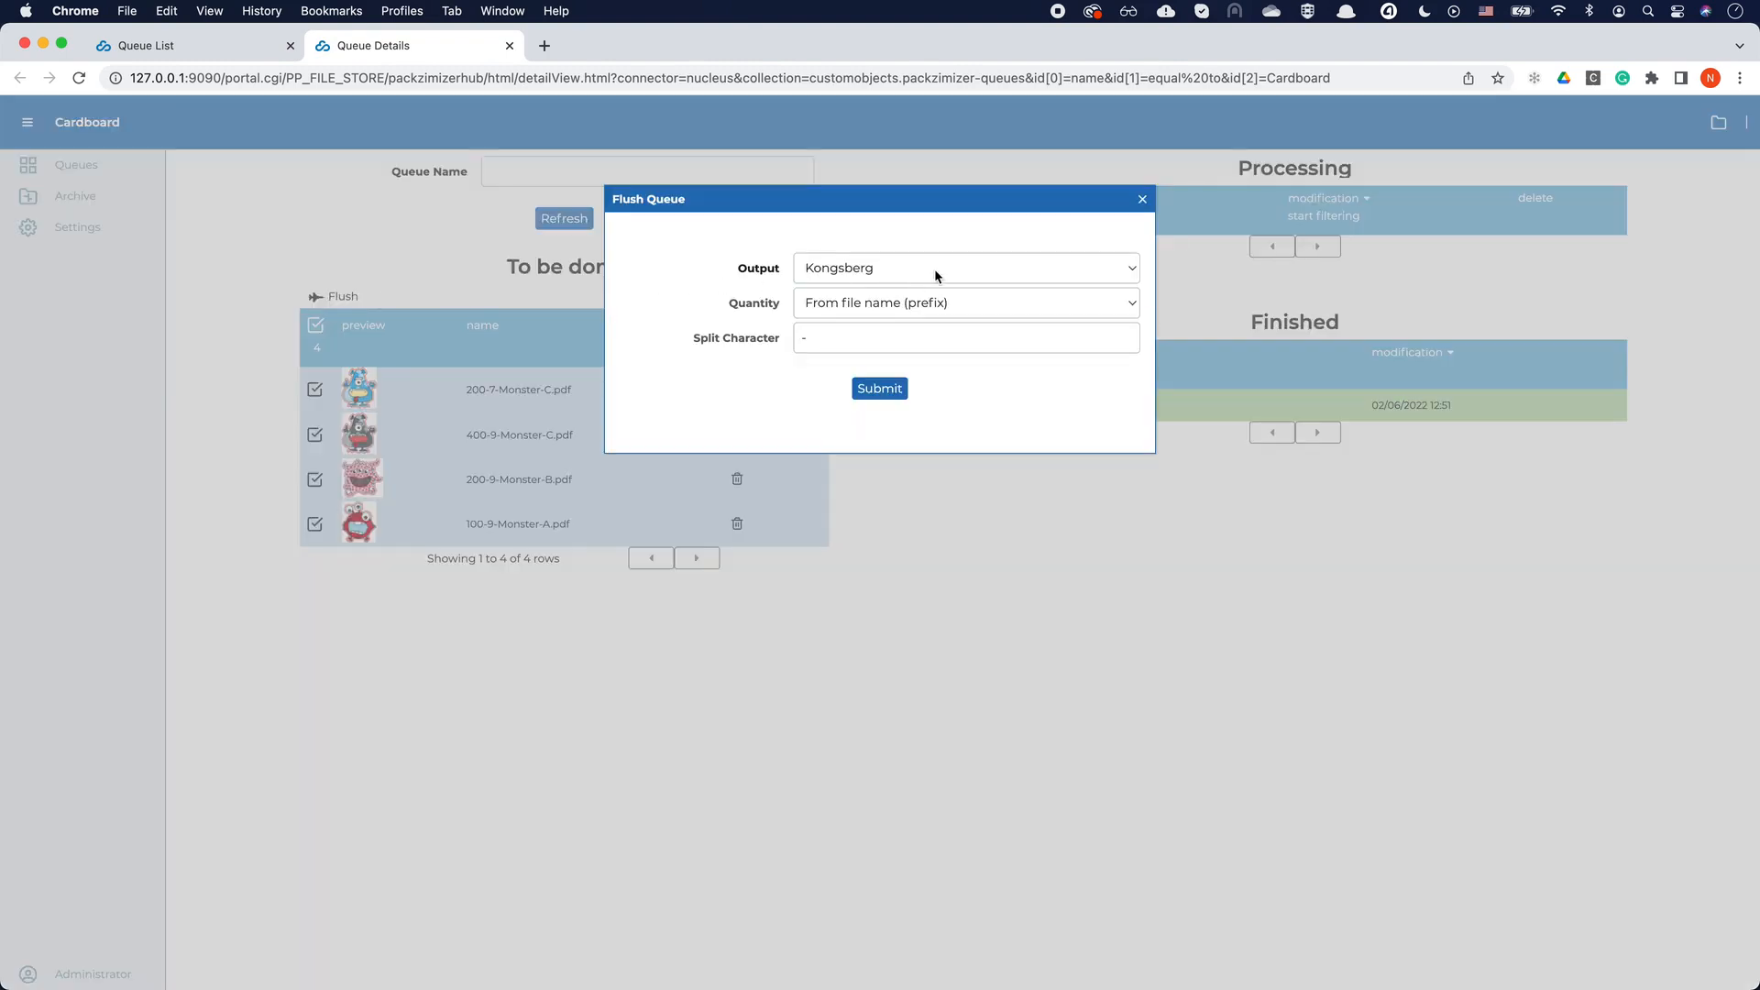
left_click(962, 267)
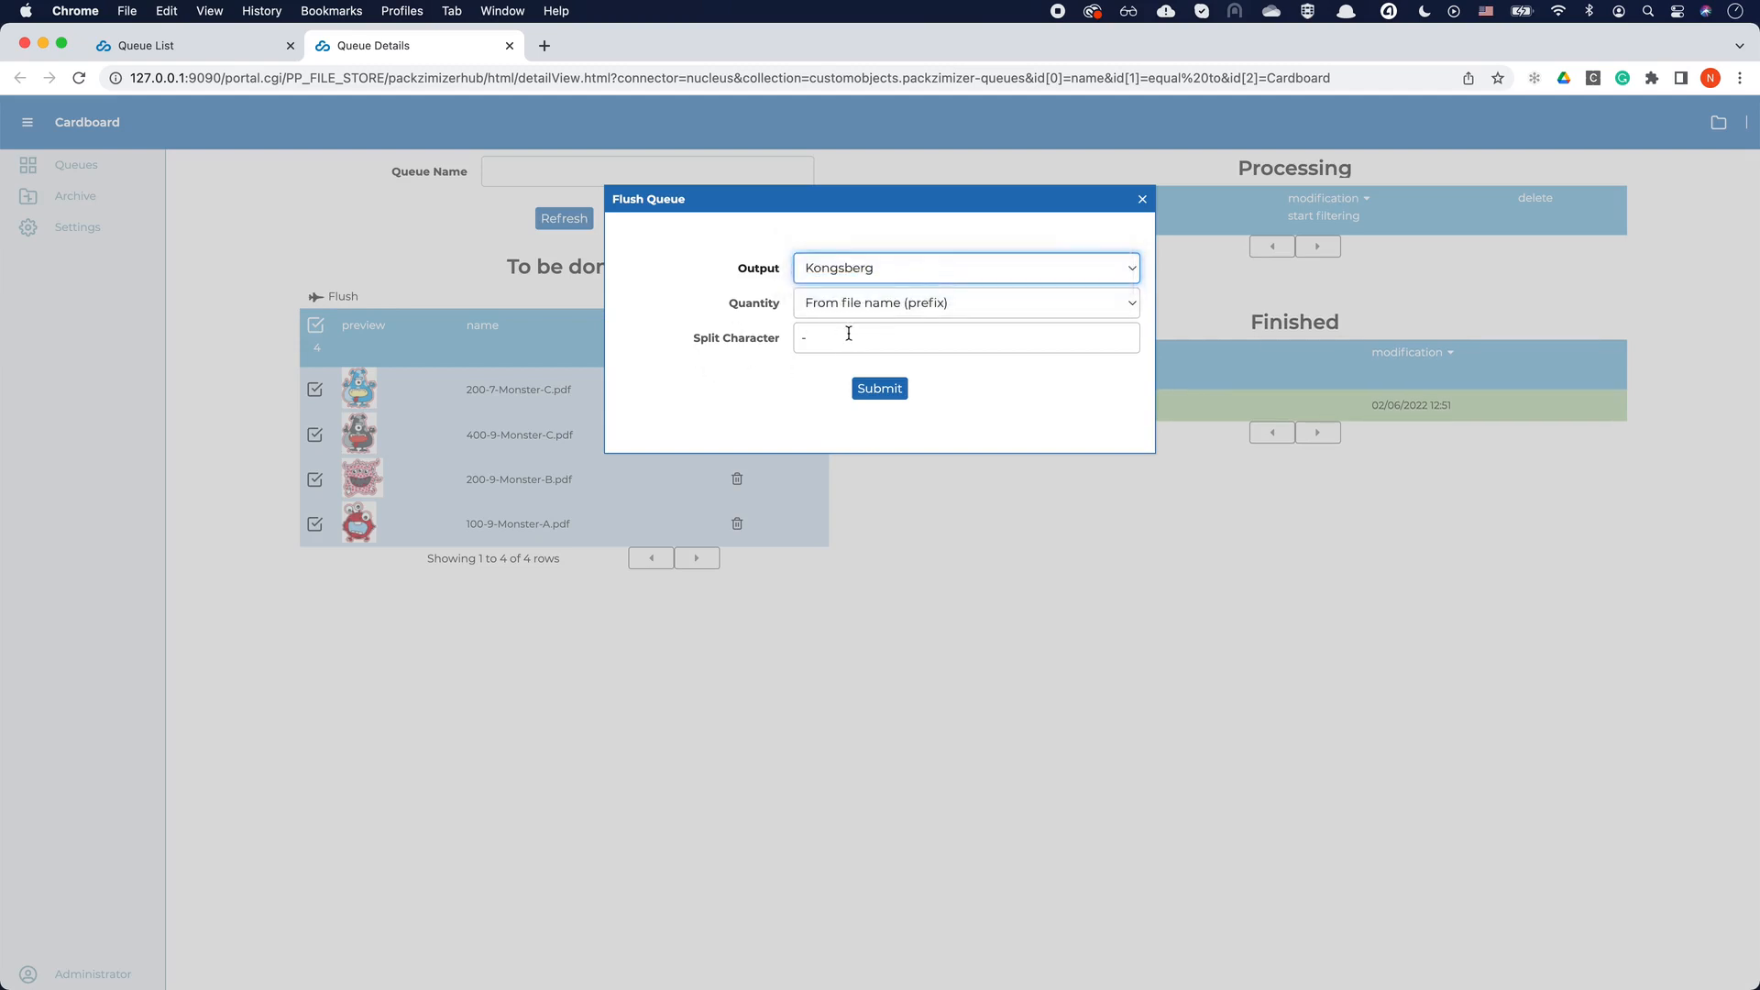
mouse_move(492, 401)
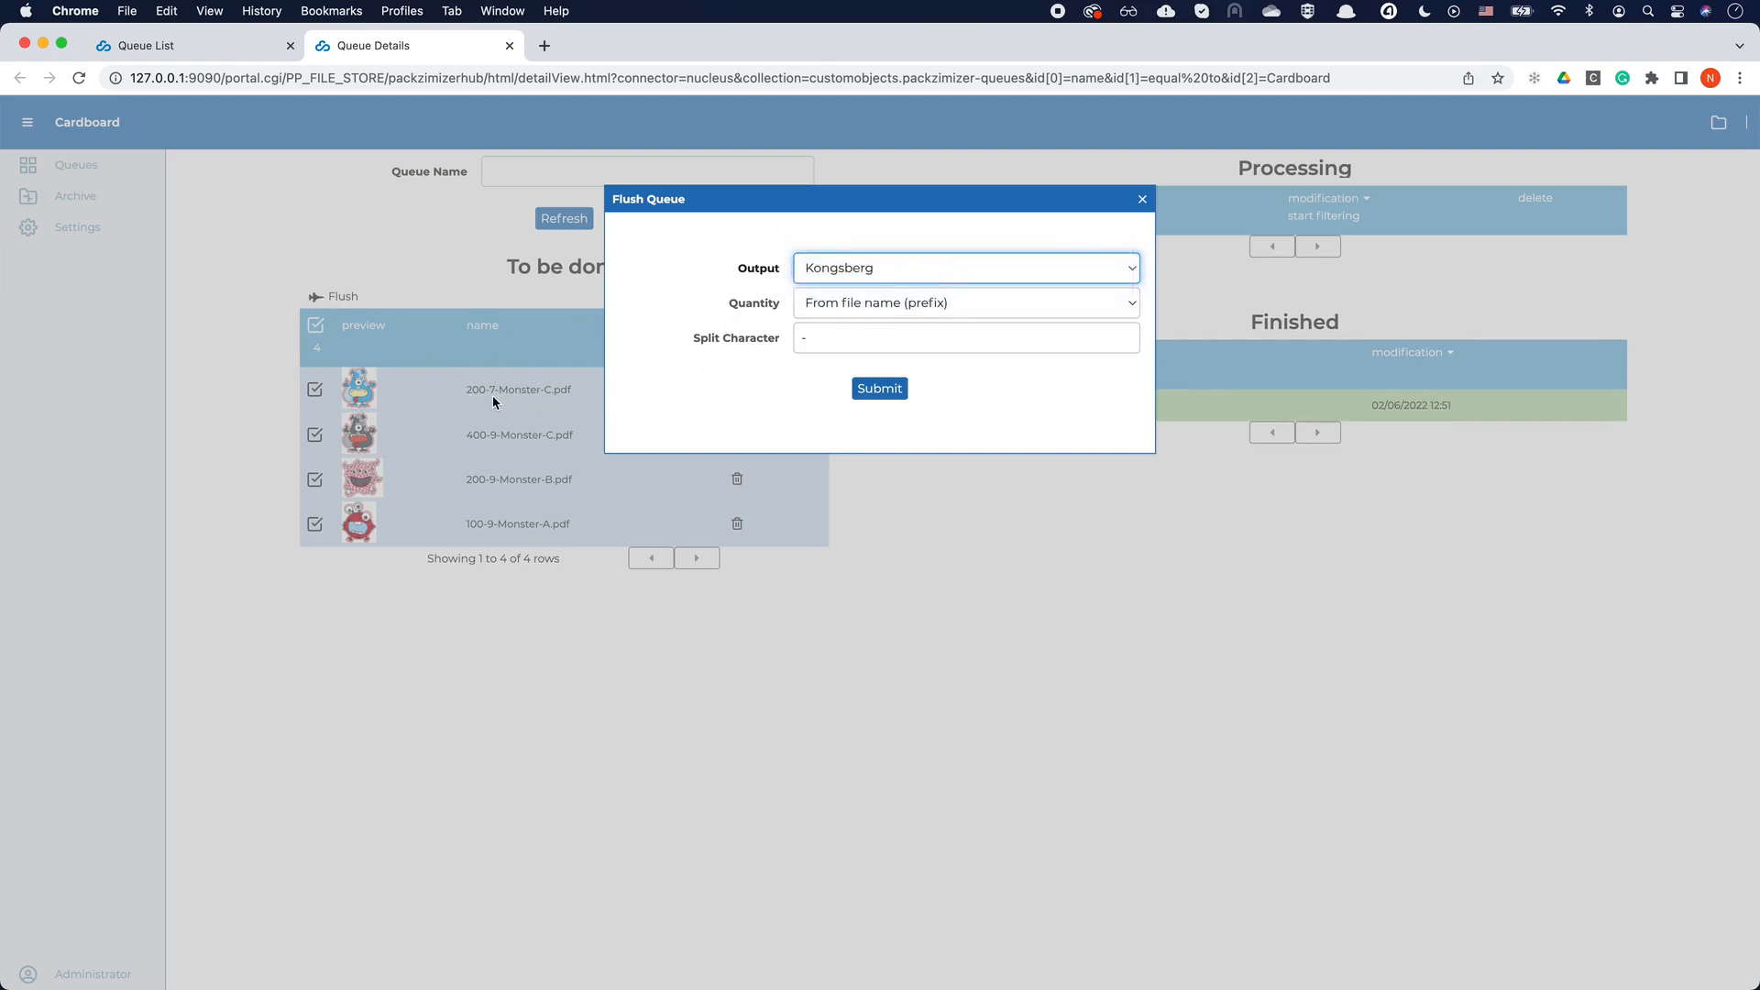
left_click(878, 388)
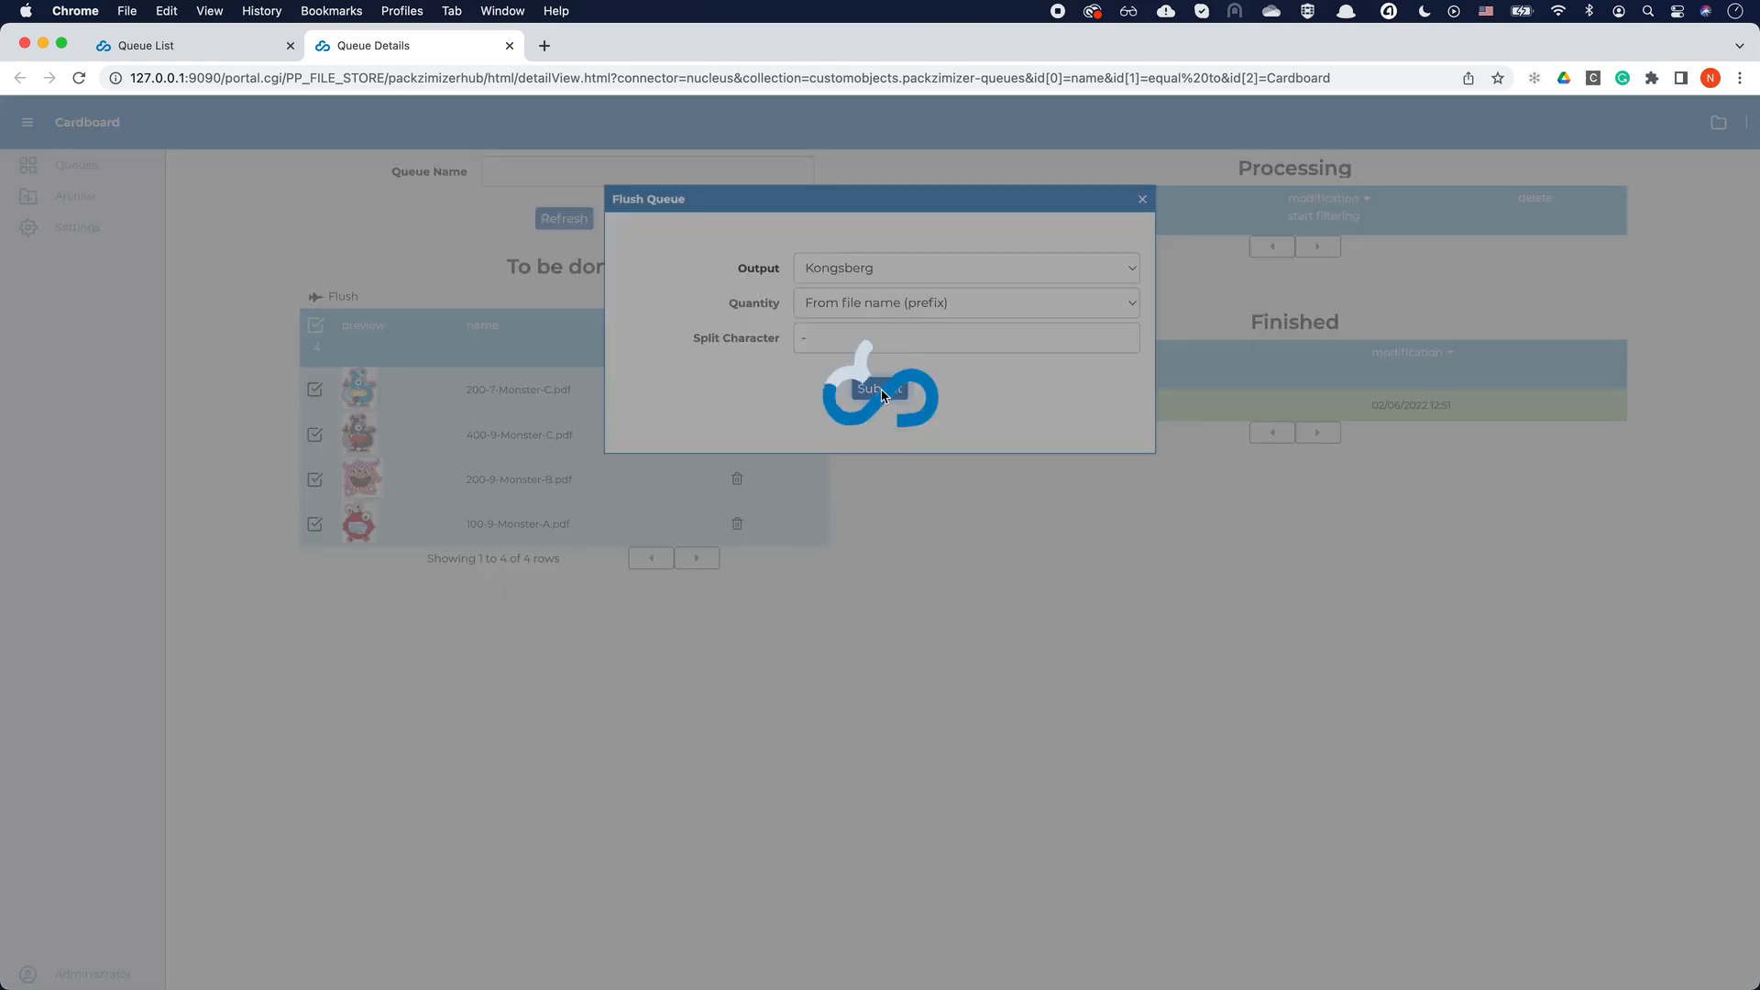
left_click(880, 387)
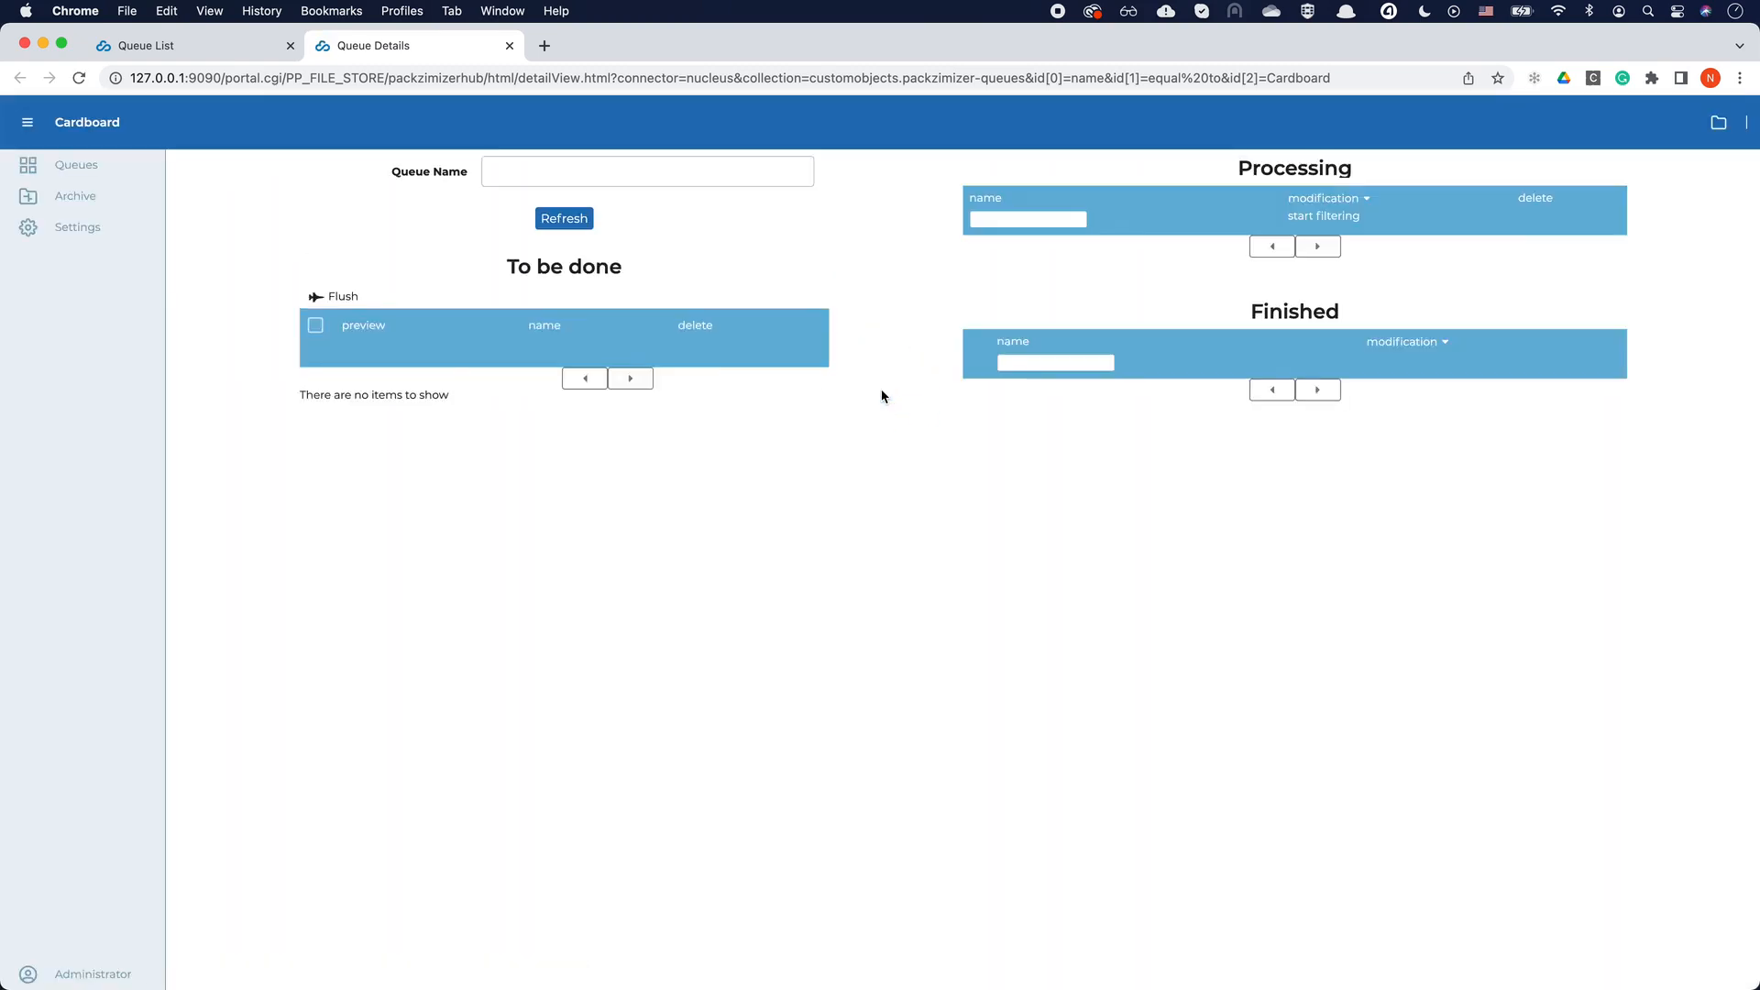
left_click(563, 218)
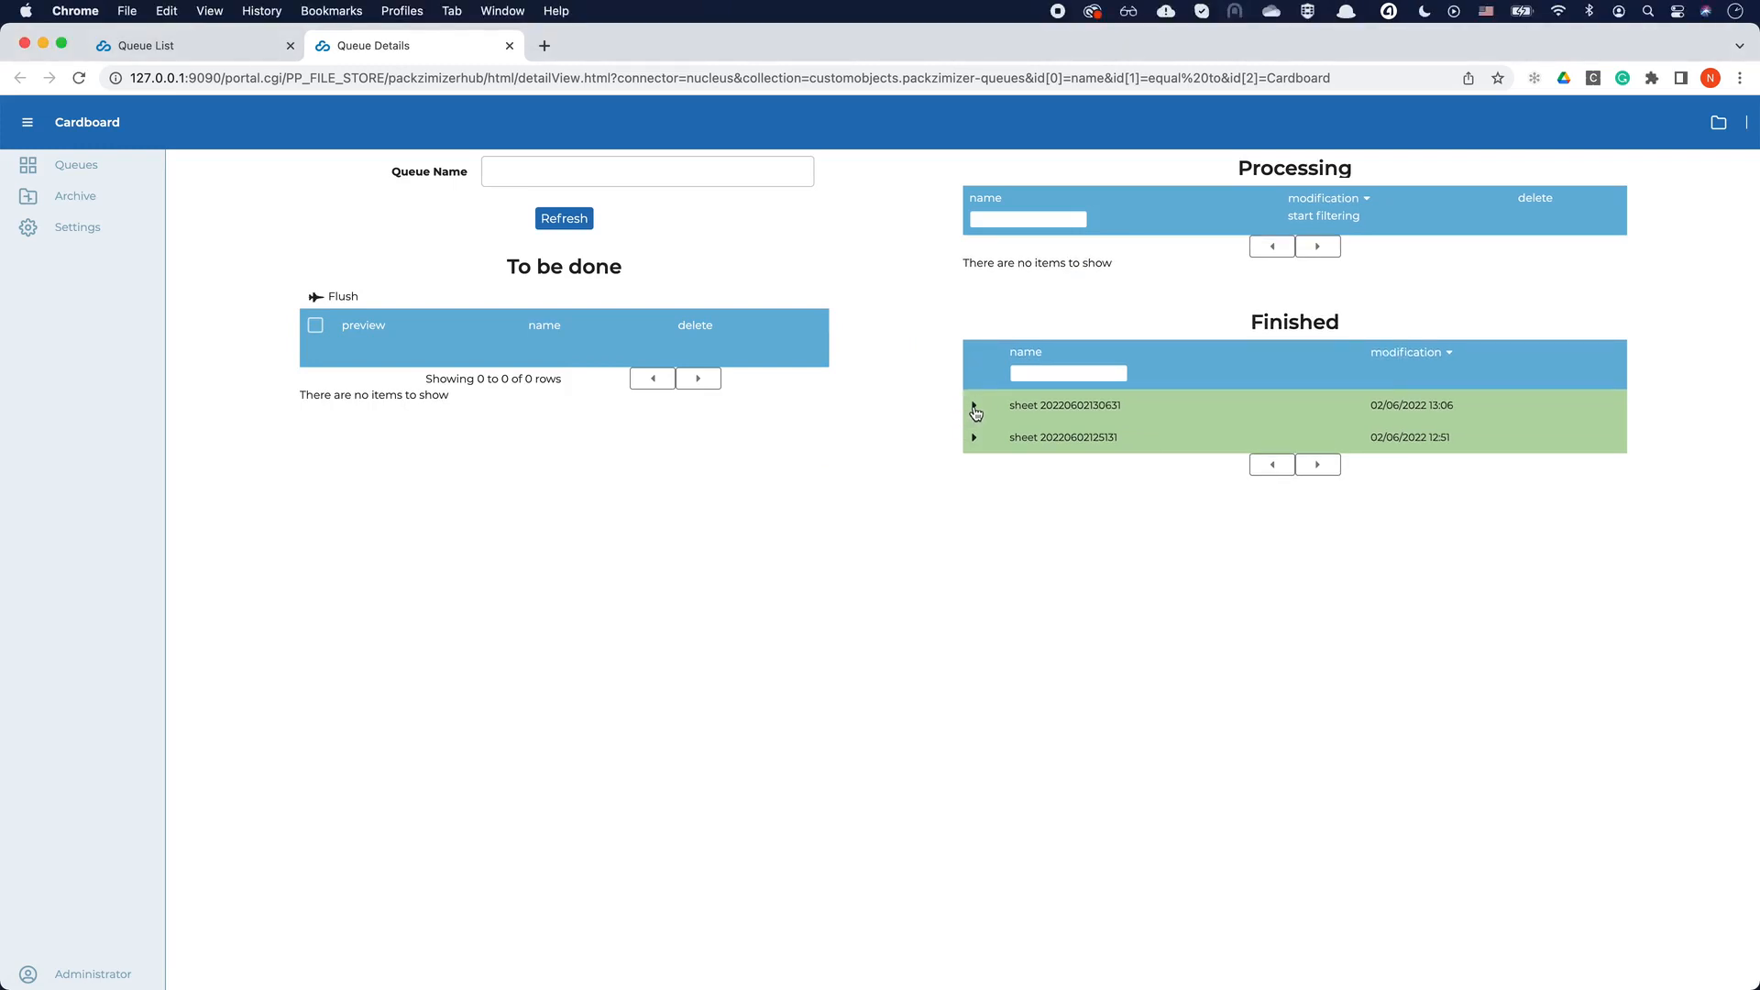
left_click(974, 405)
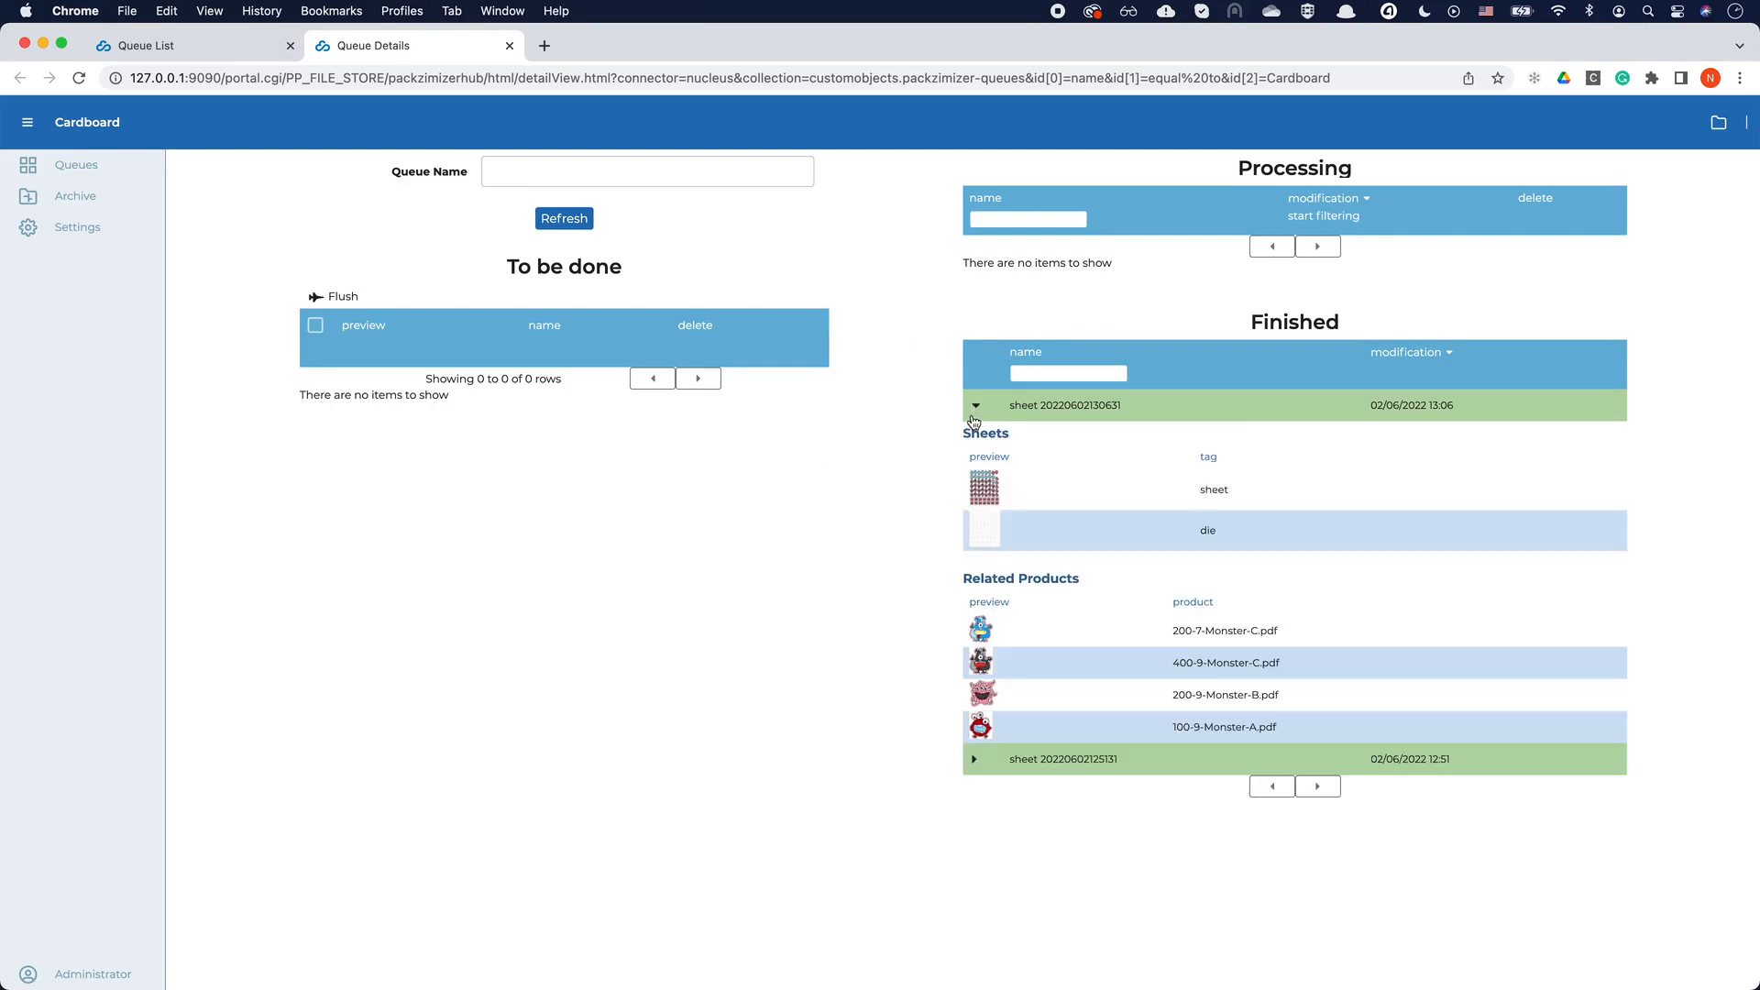
left_click(983, 484)
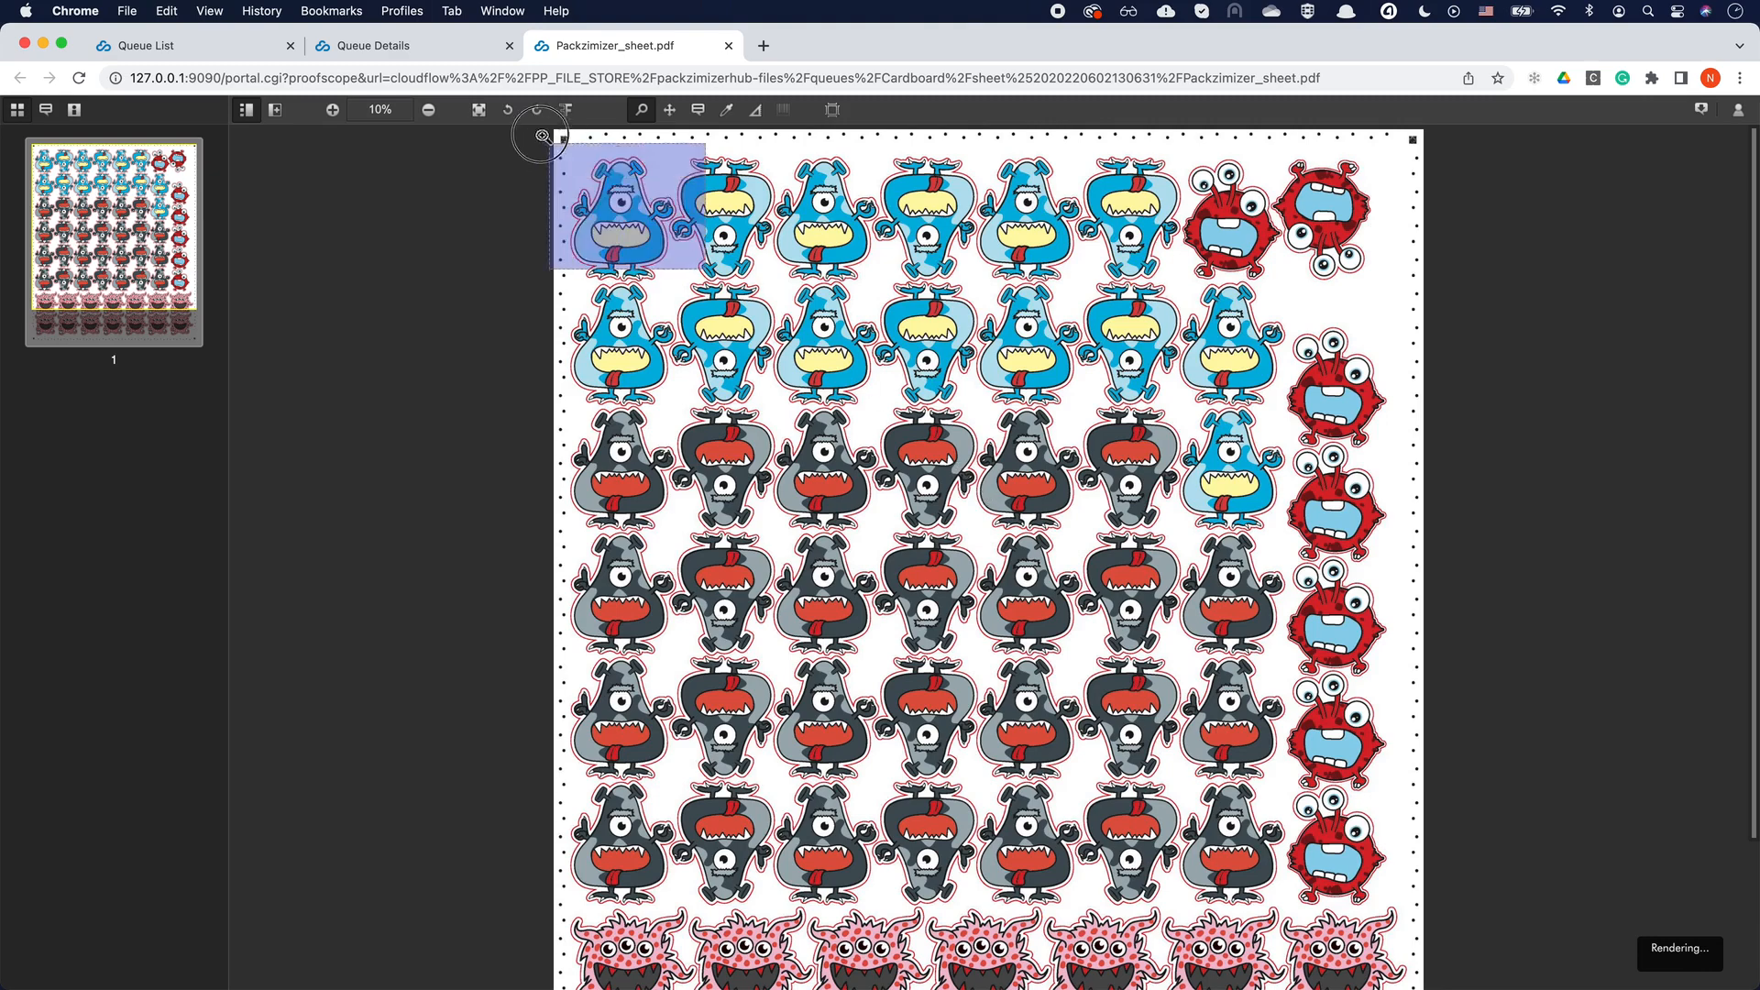
Zoom in on the top-left monster, fit the whole sheet, then close Packzimizer_sheet.pdf
left_click(332, 108)
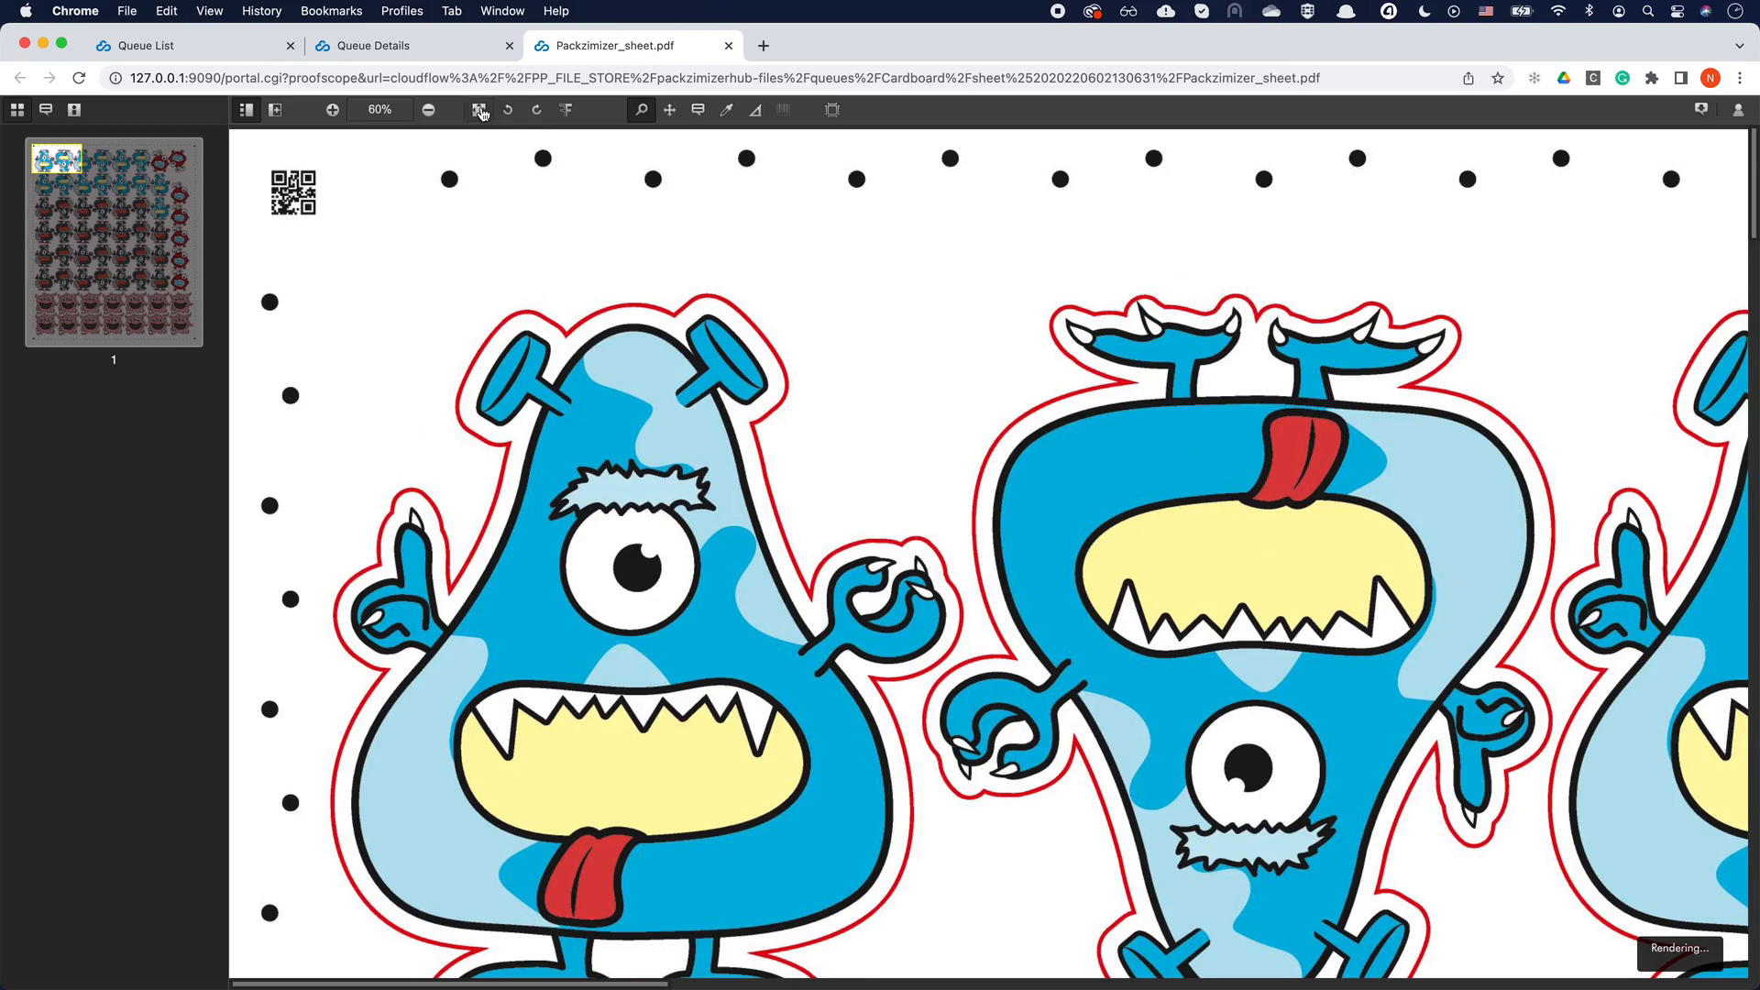
left_click(427, 108)
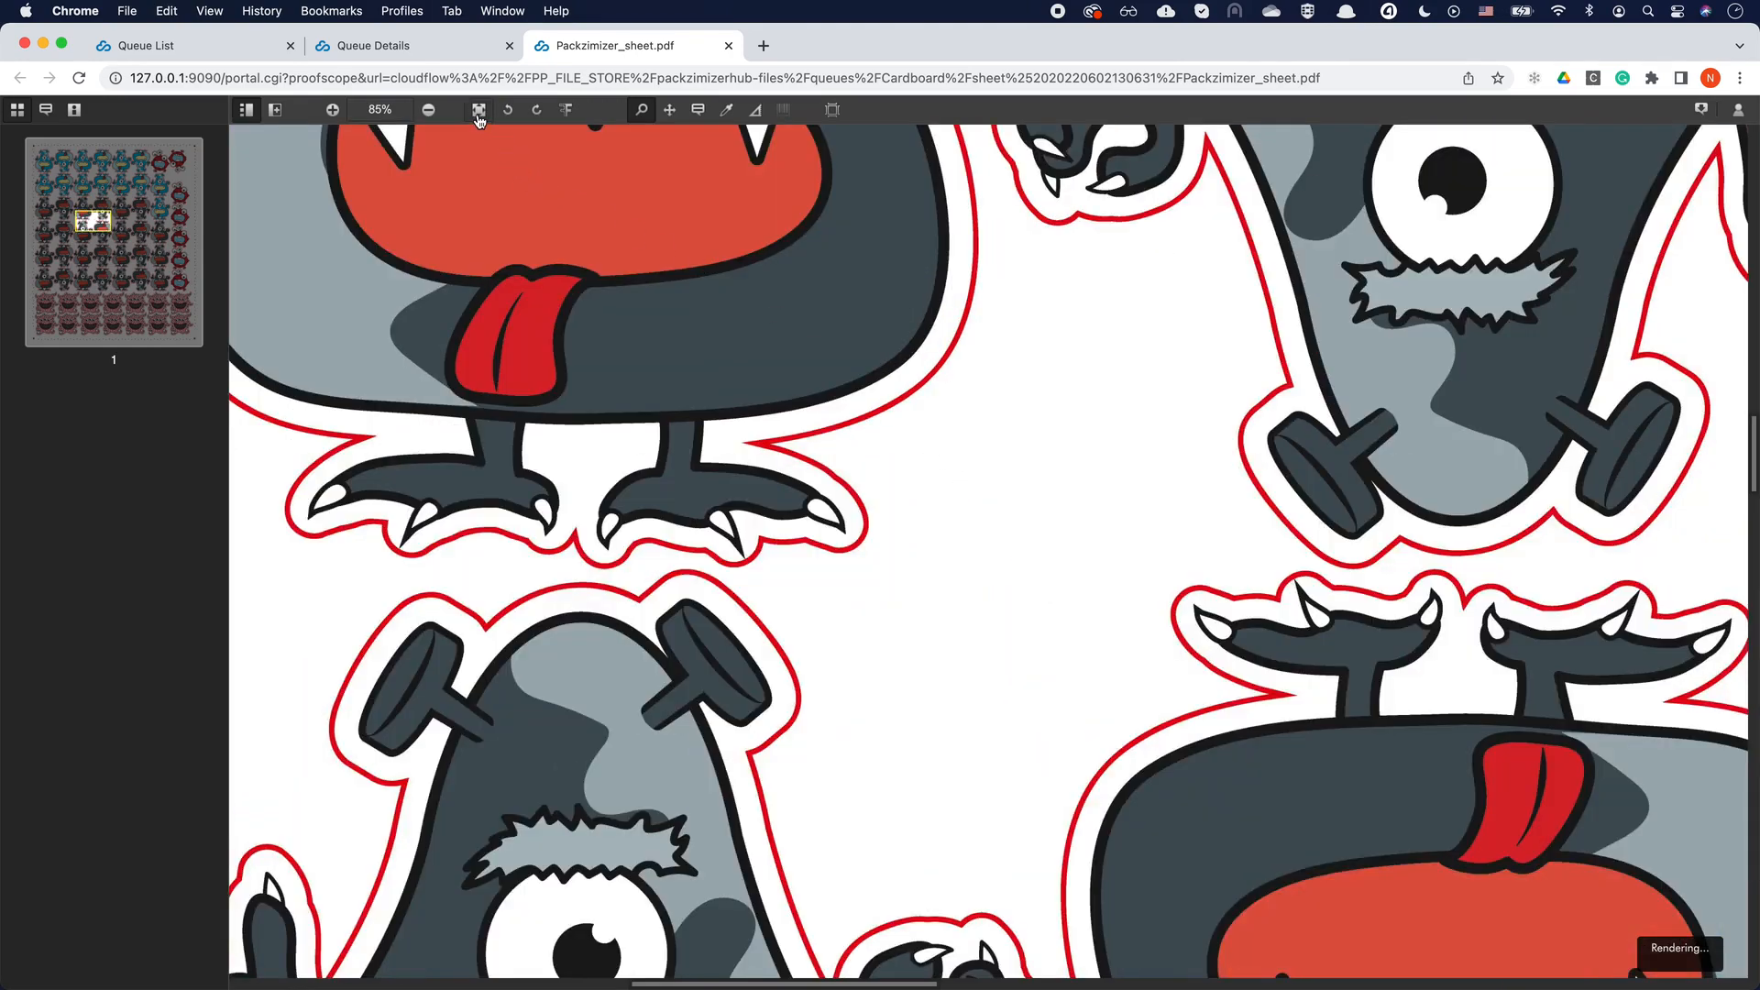
left_click(478, 108)
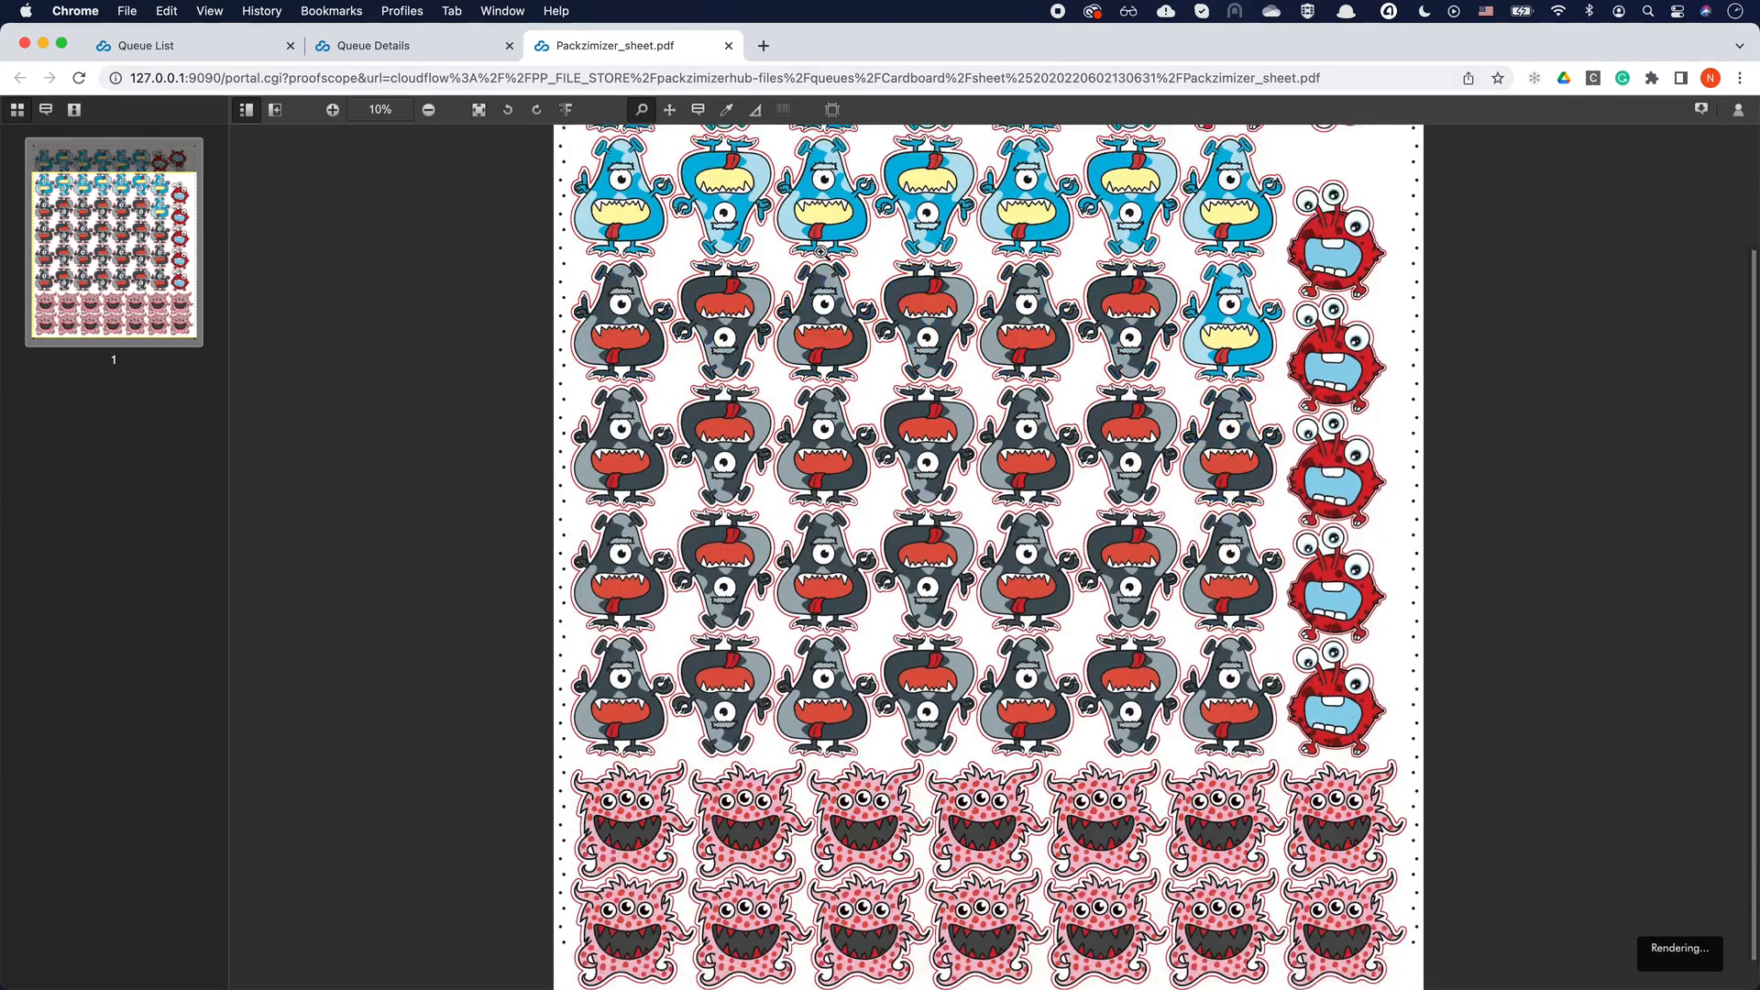
scroll("down", 3)
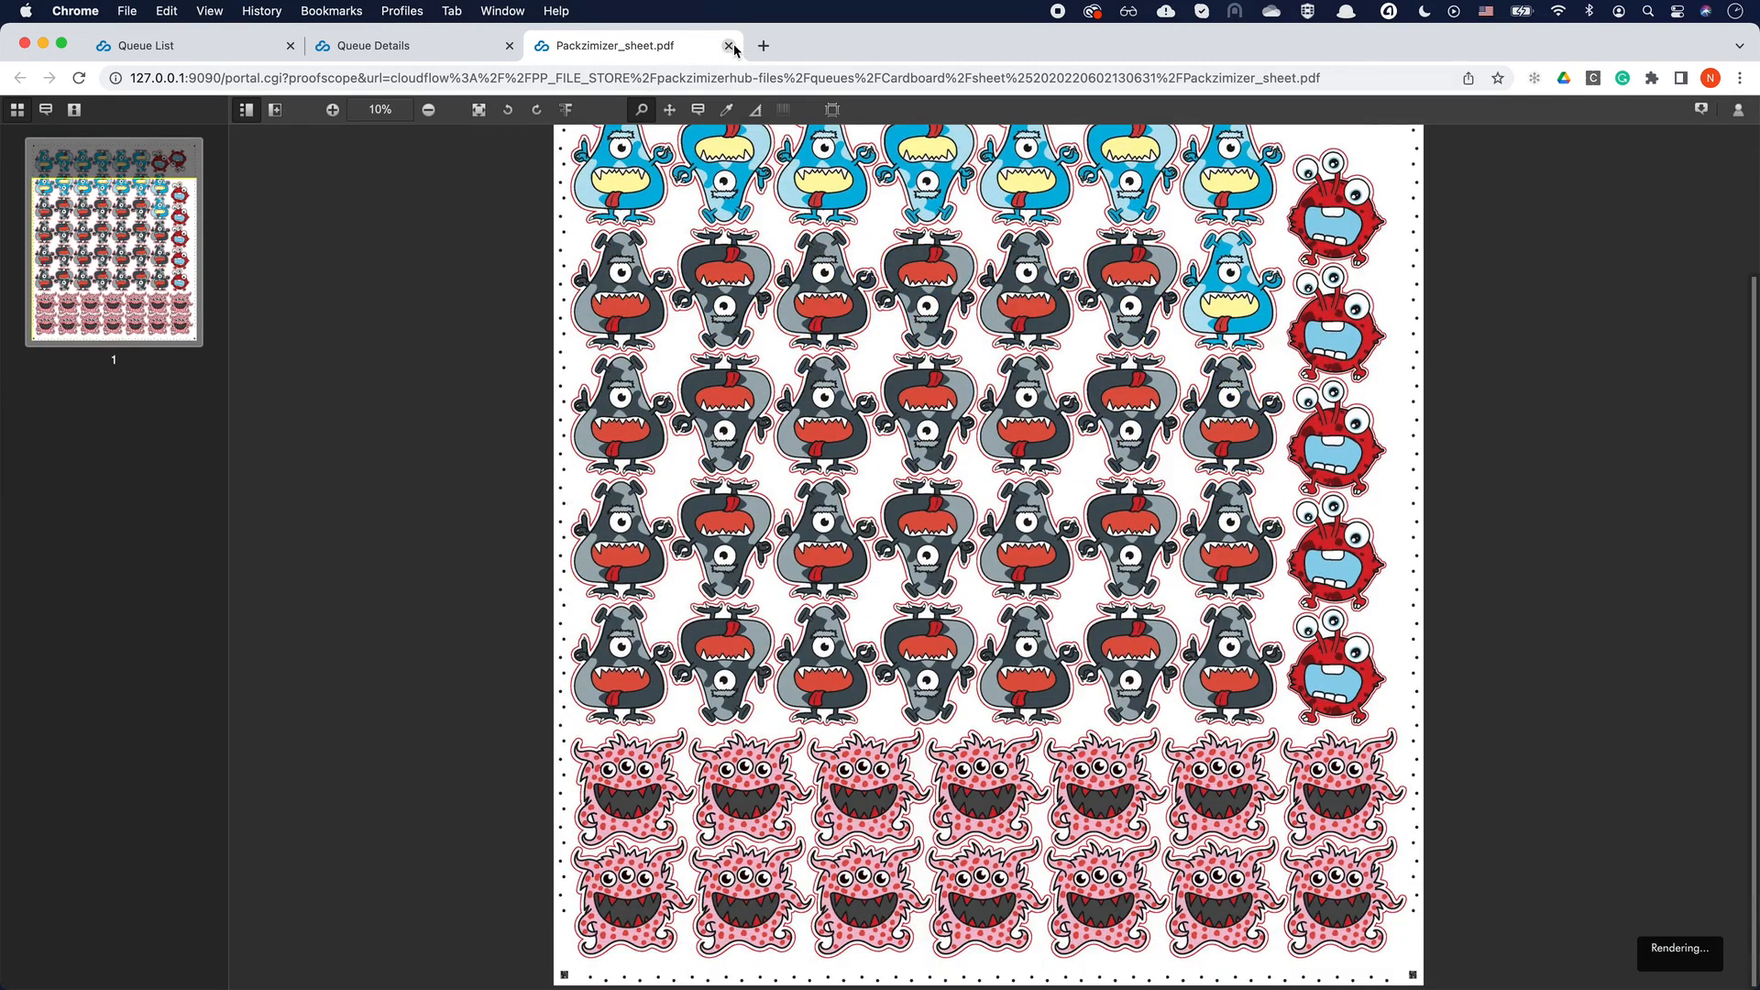
left_click(732, 45)
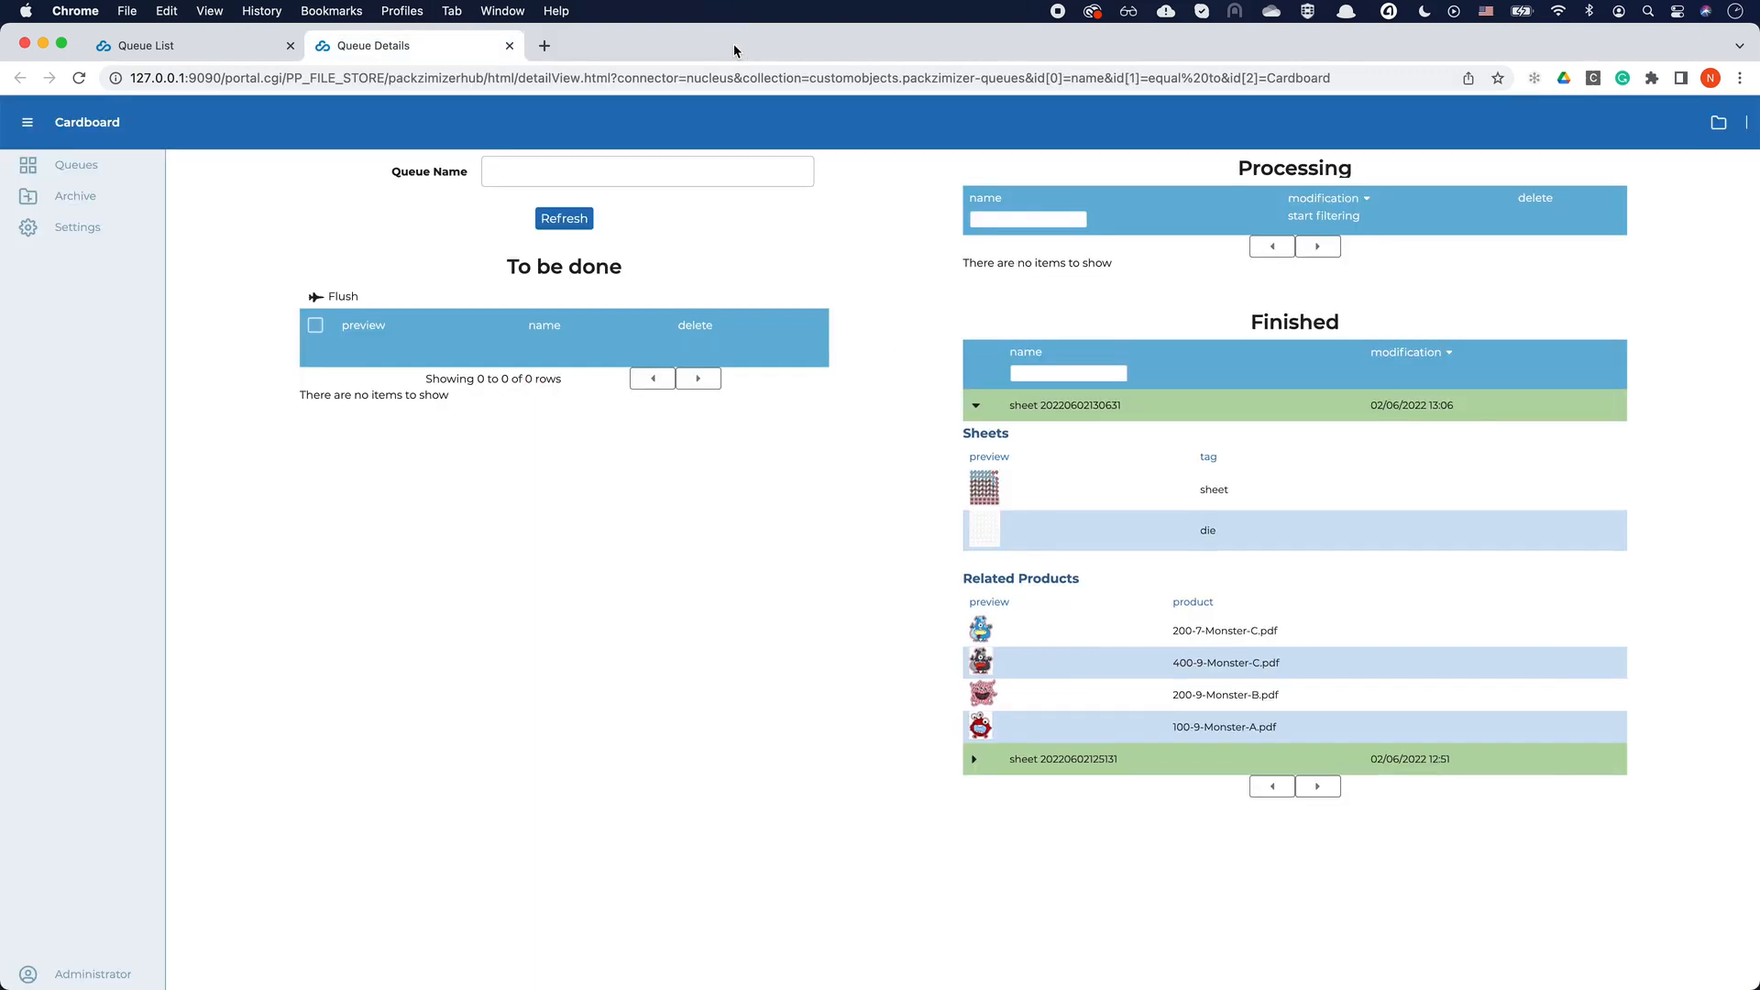
View Packzimizer_die.pdf cut lines in Proofscope, close it, and collapse the finished sheet row
left_click(982, 528)
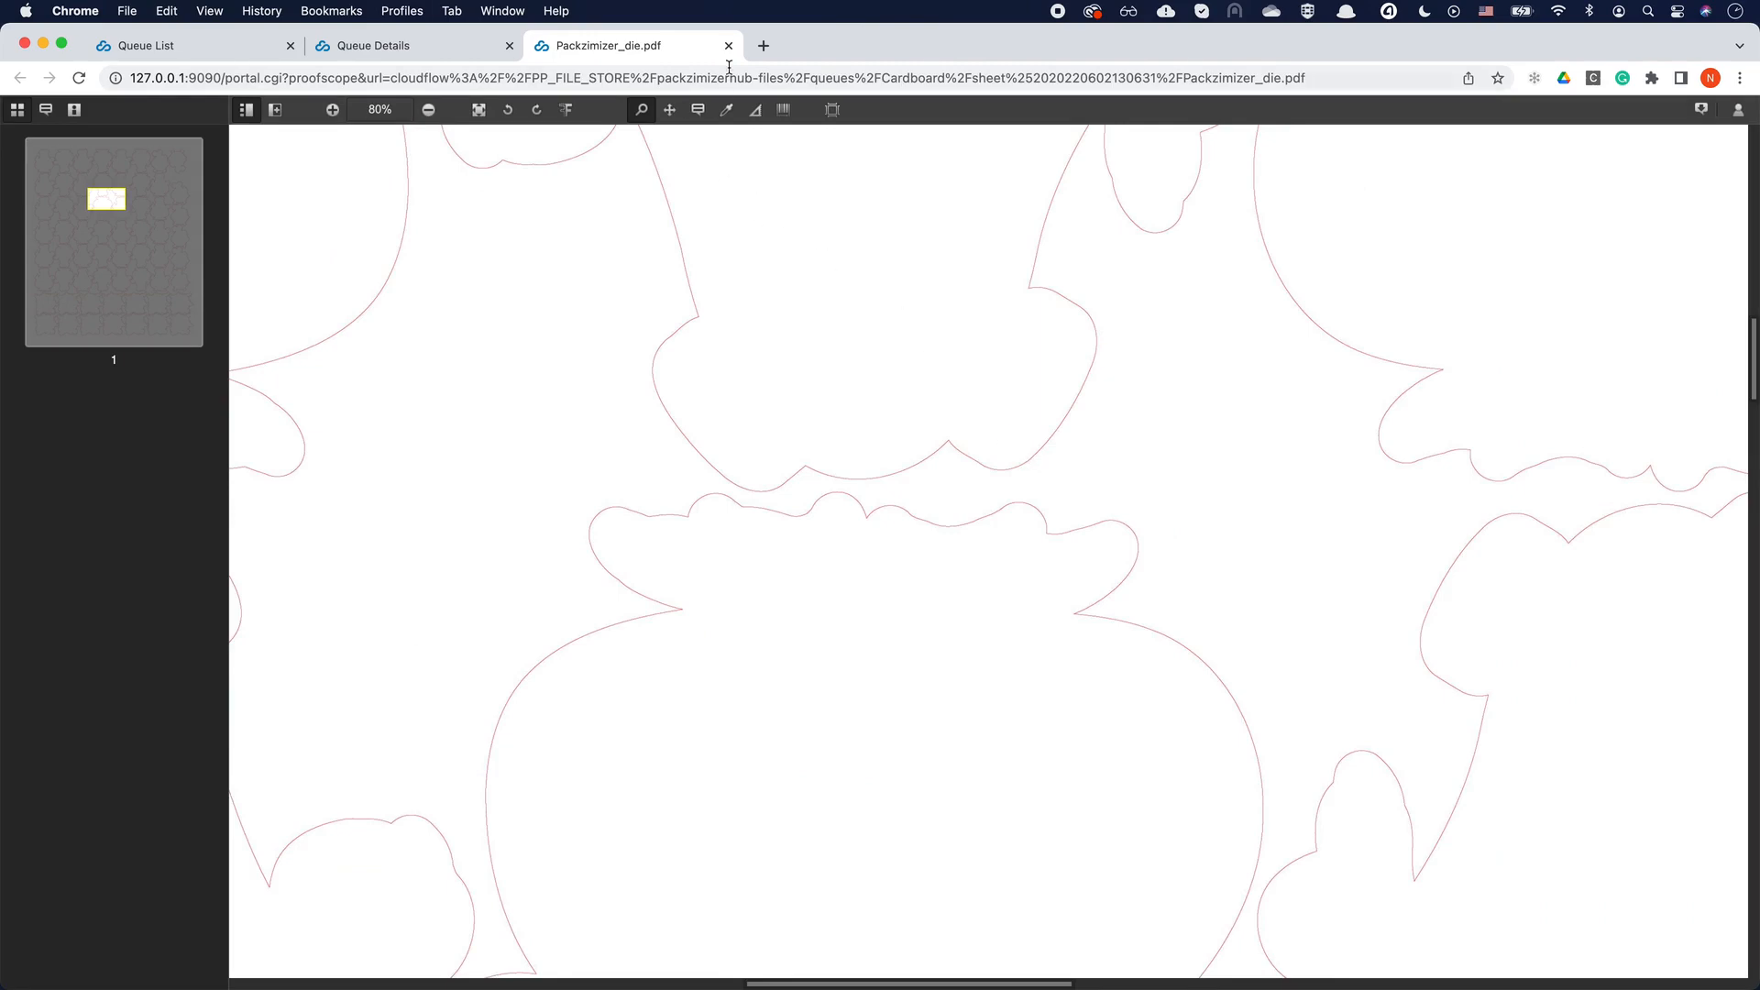
left_click(728, 46)
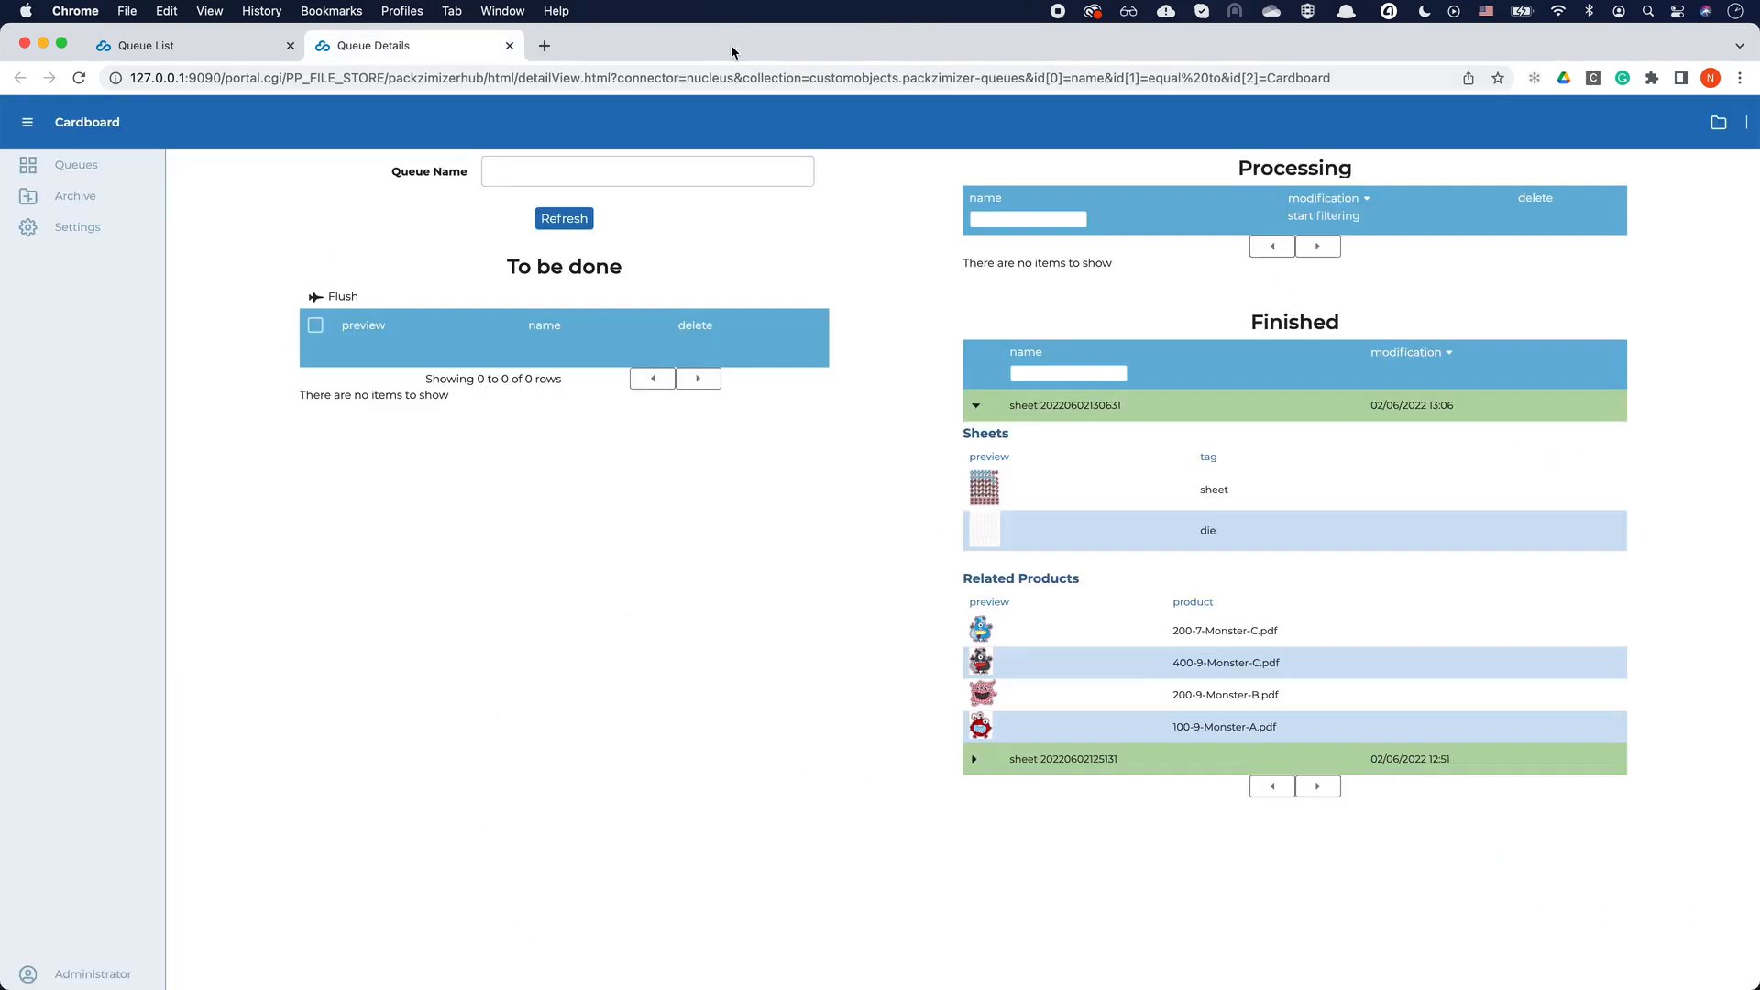
left_click(975, 405)
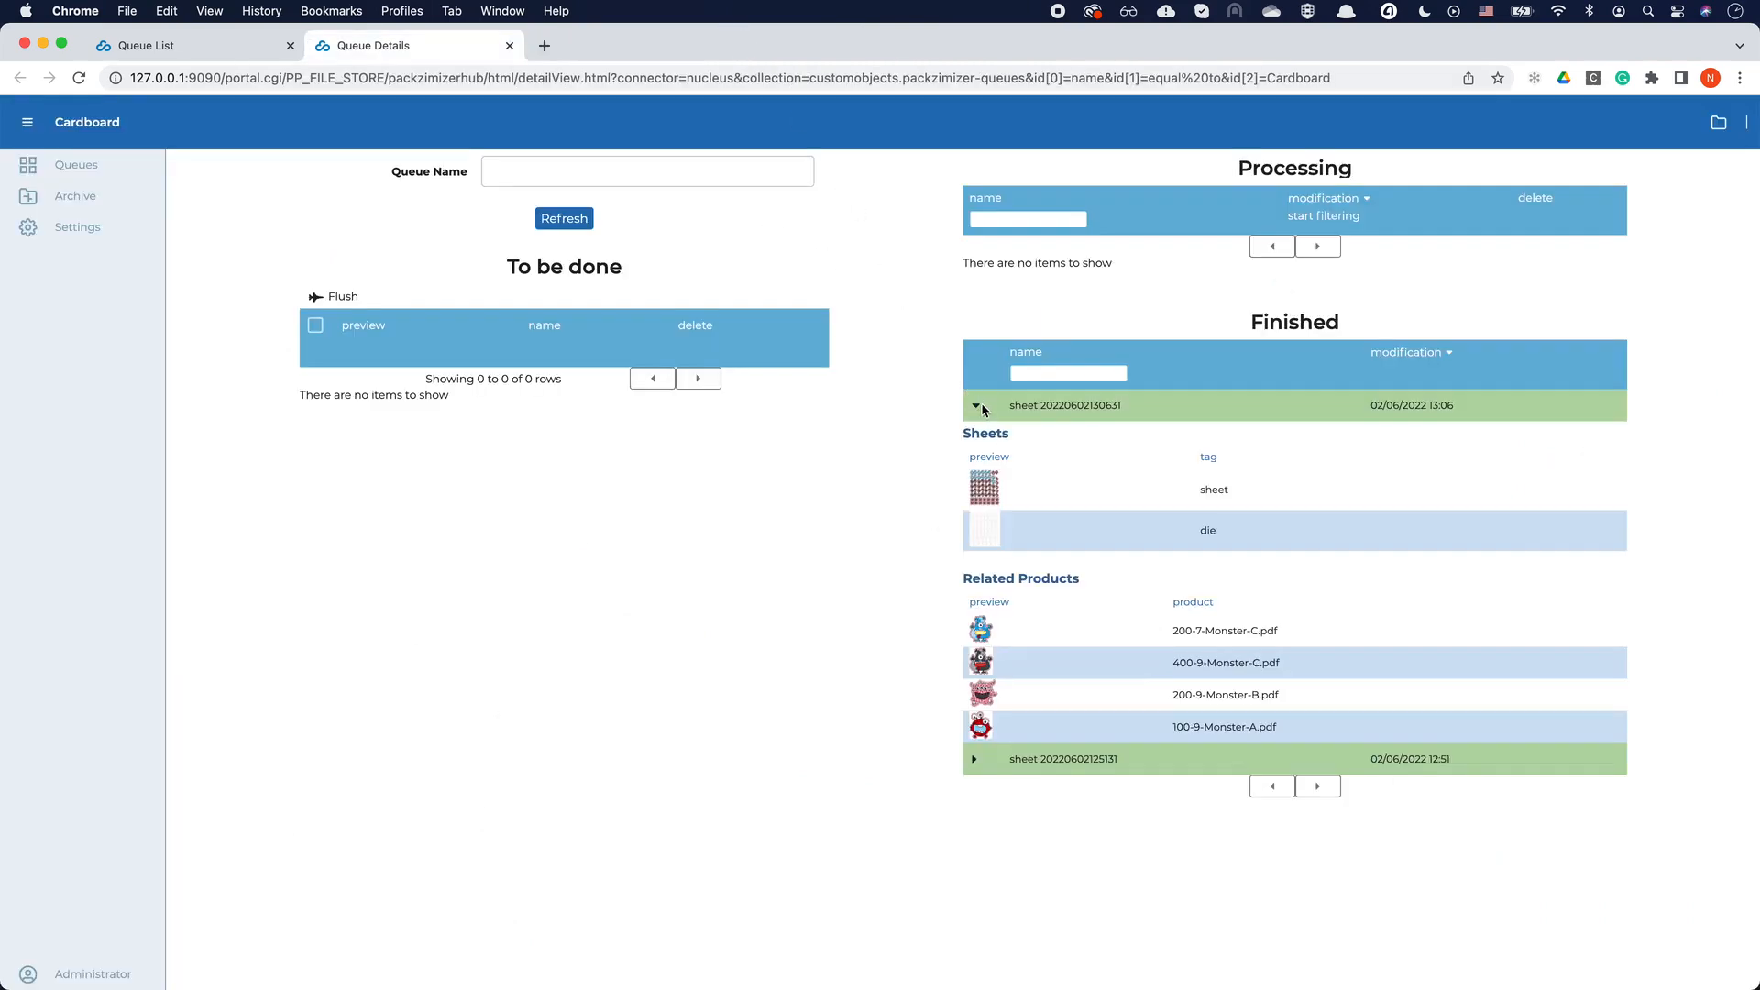
left_click(975, 405)
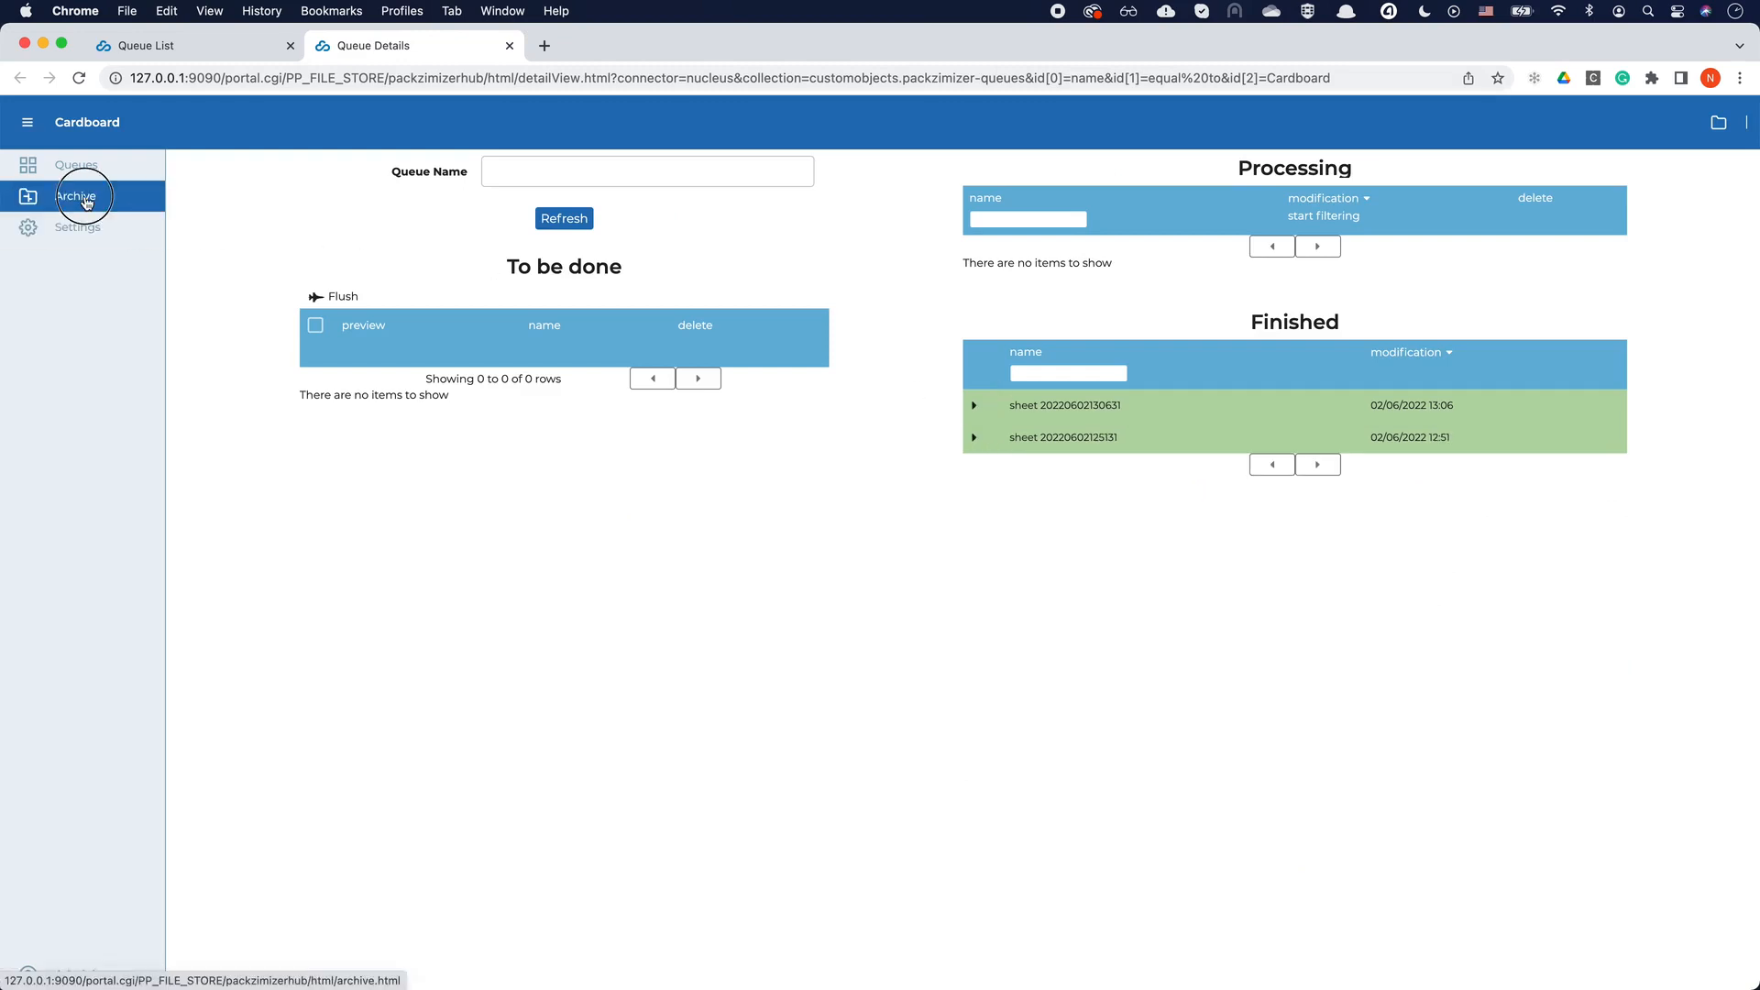
left_click(77, 196)
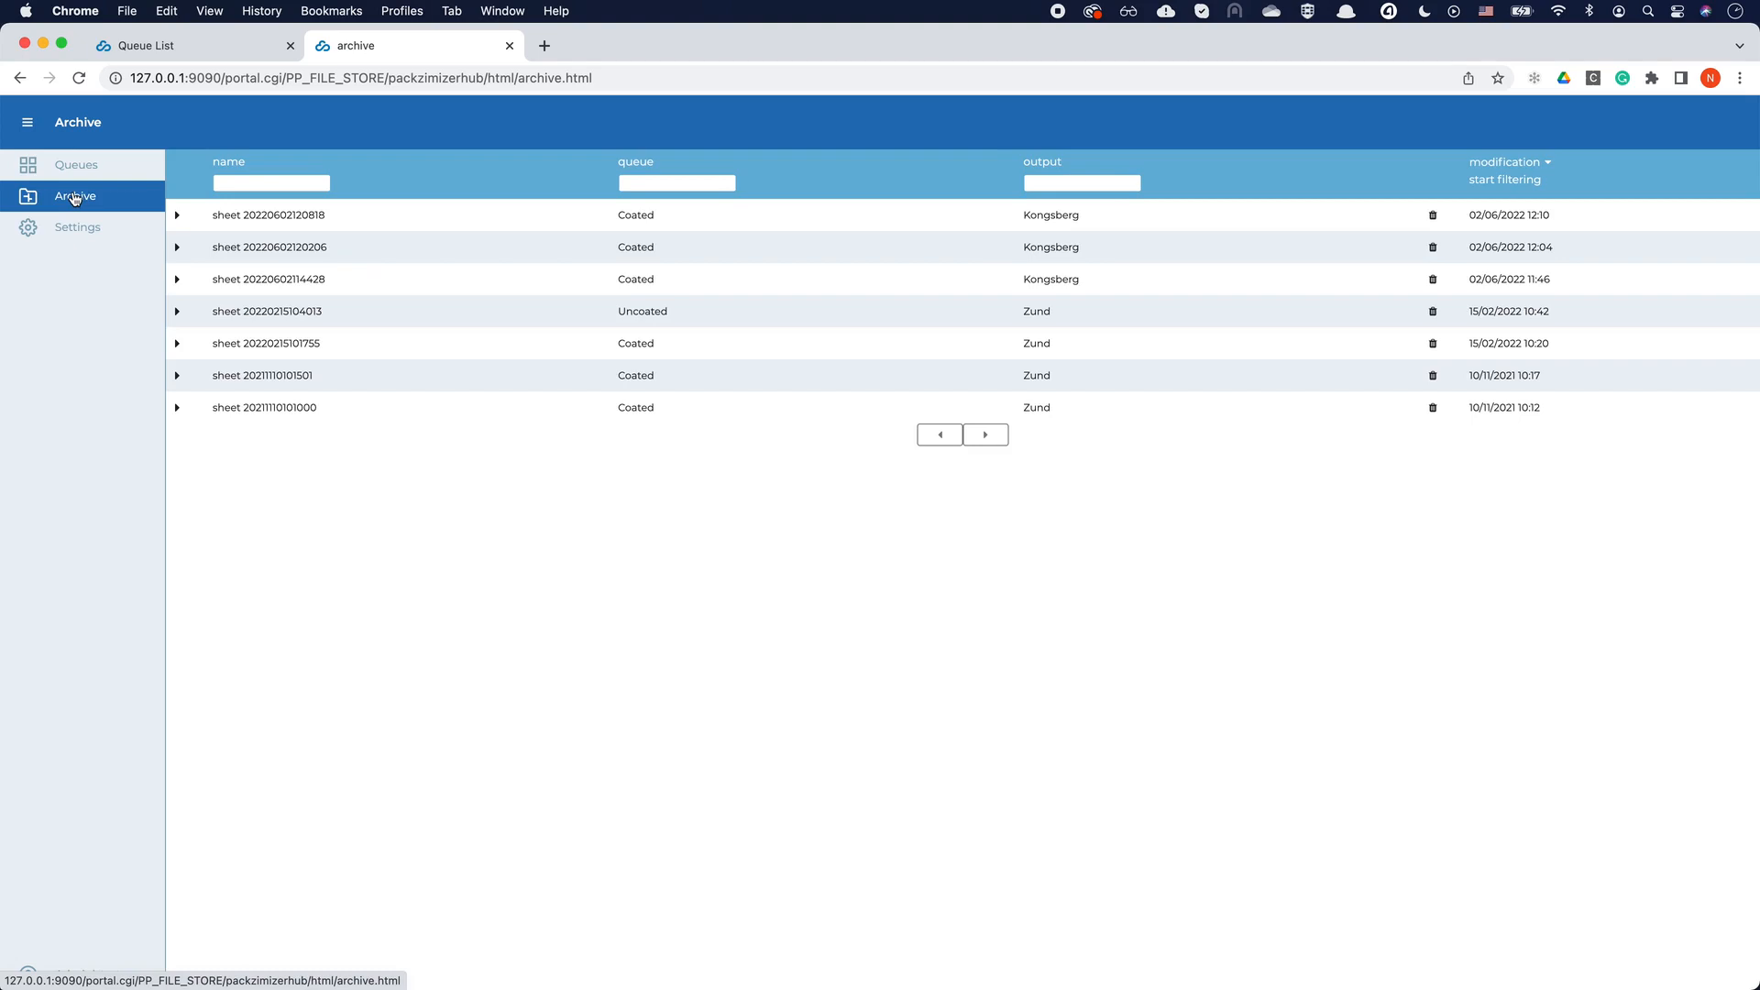
mouse_move(179, 220)
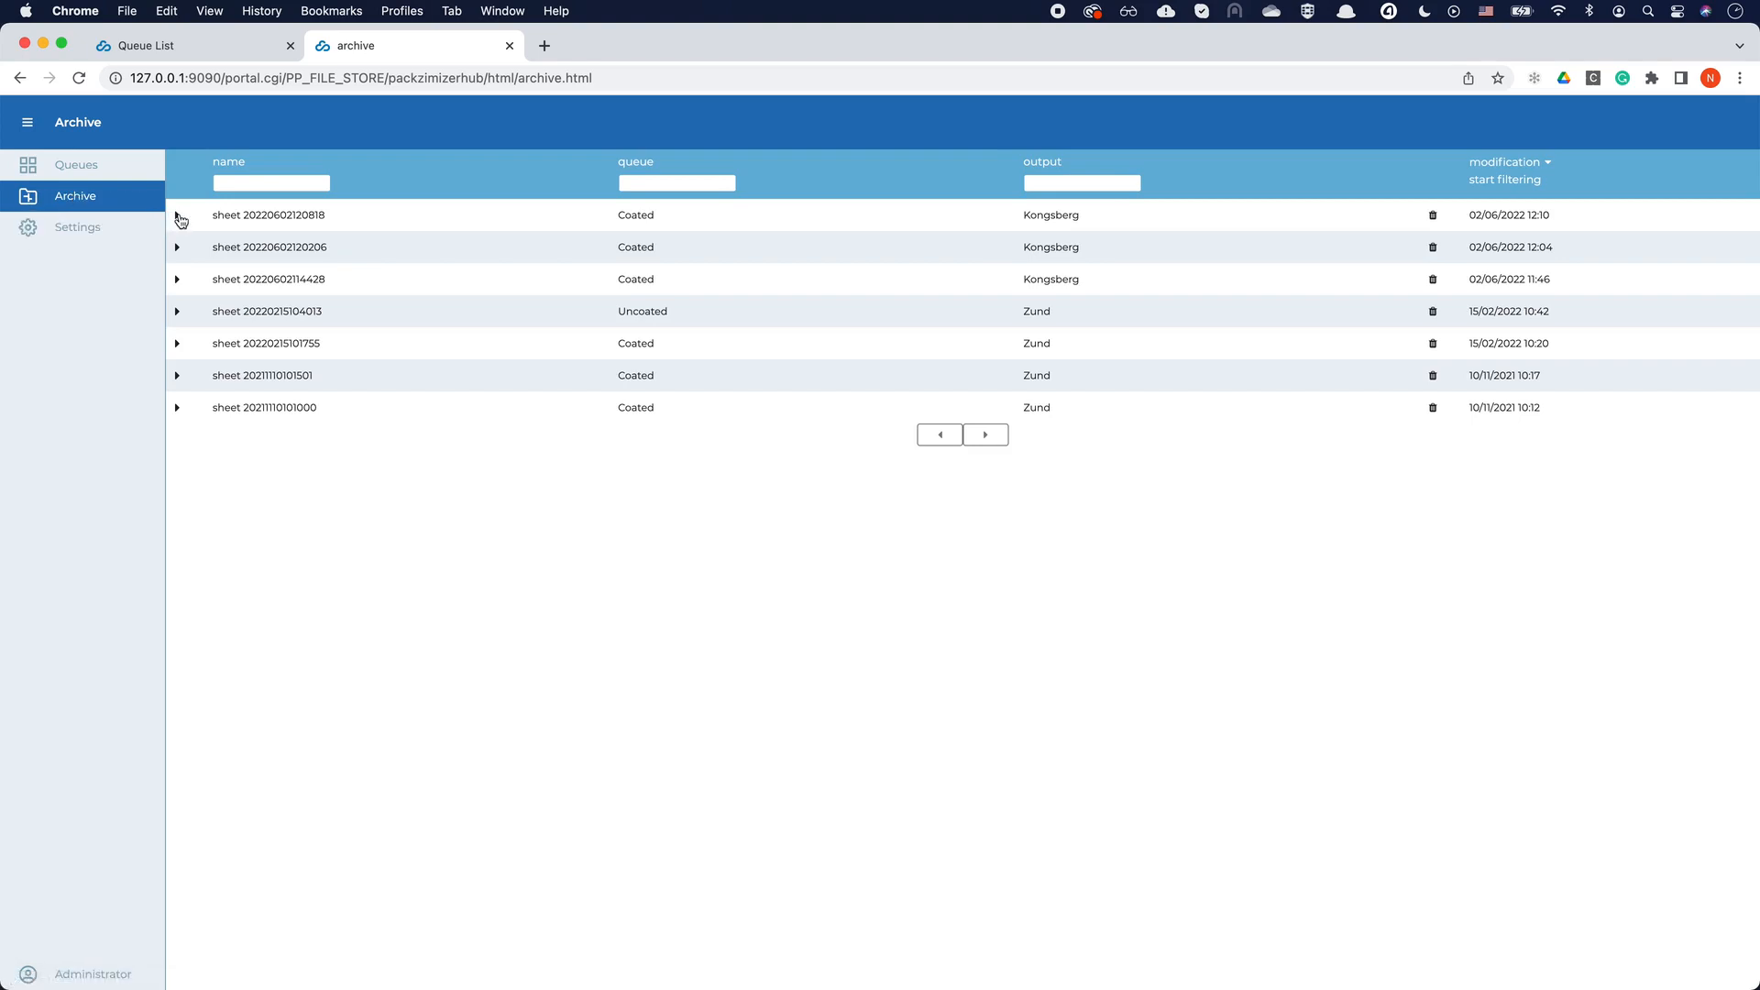
left_click(176, 215)
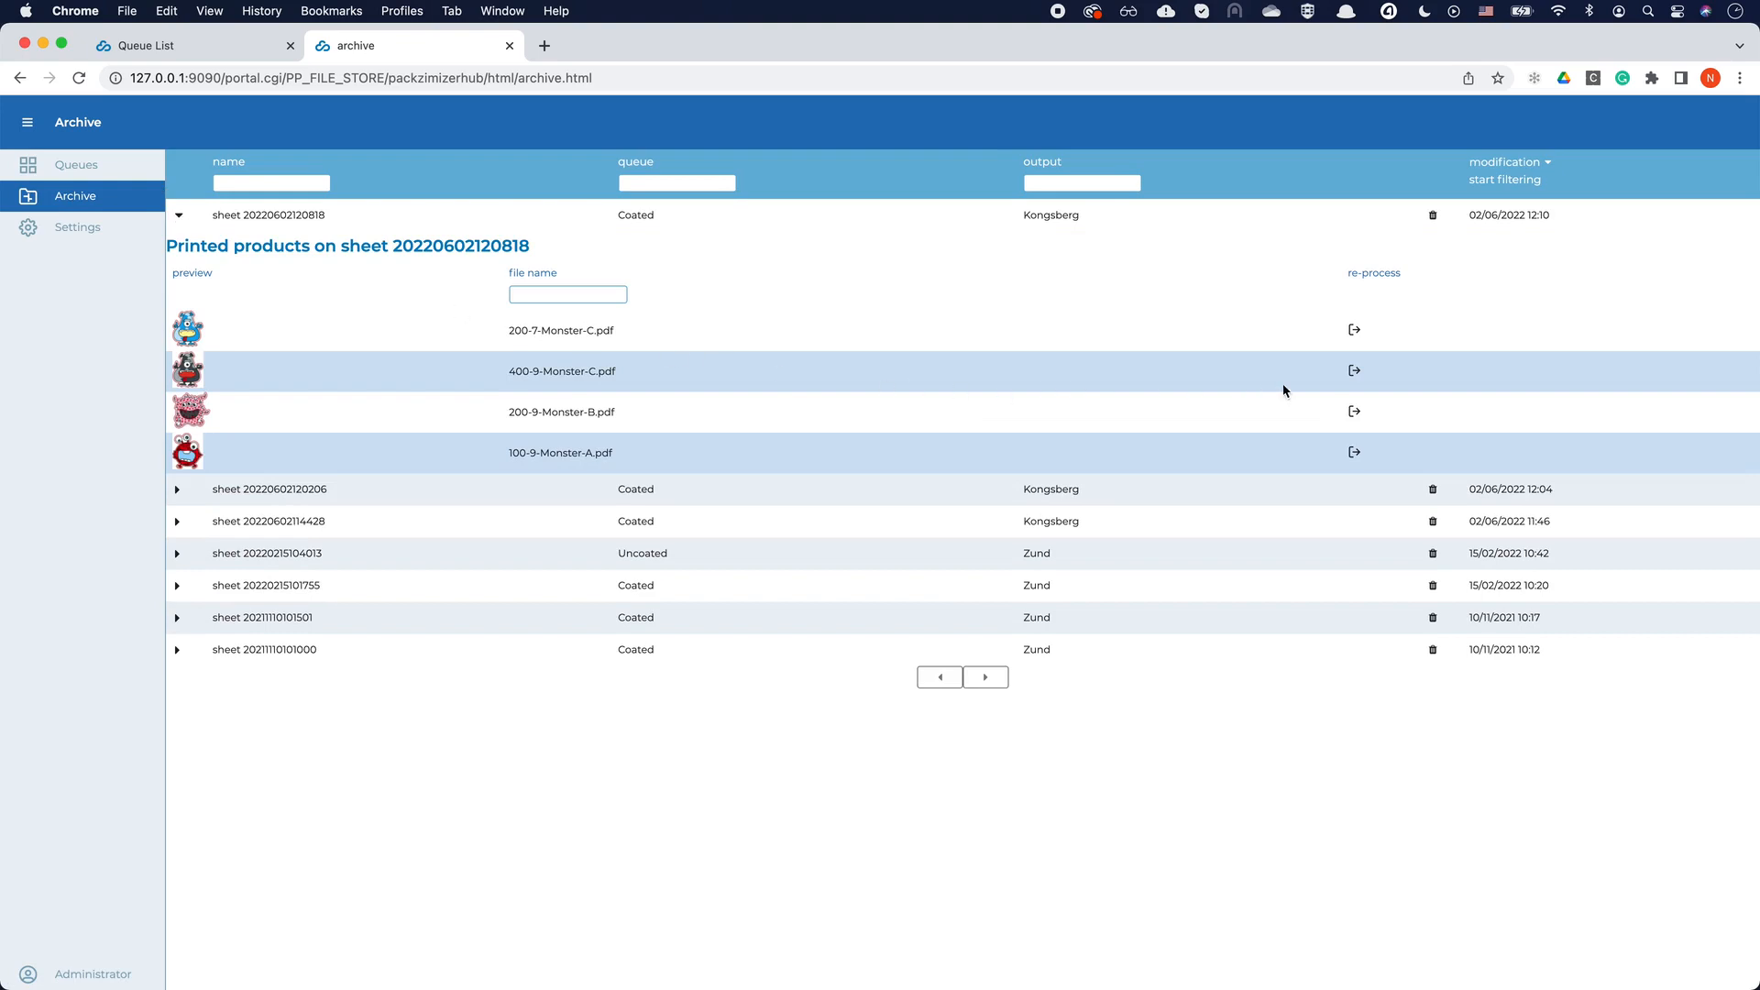
left_click(1353, 371)
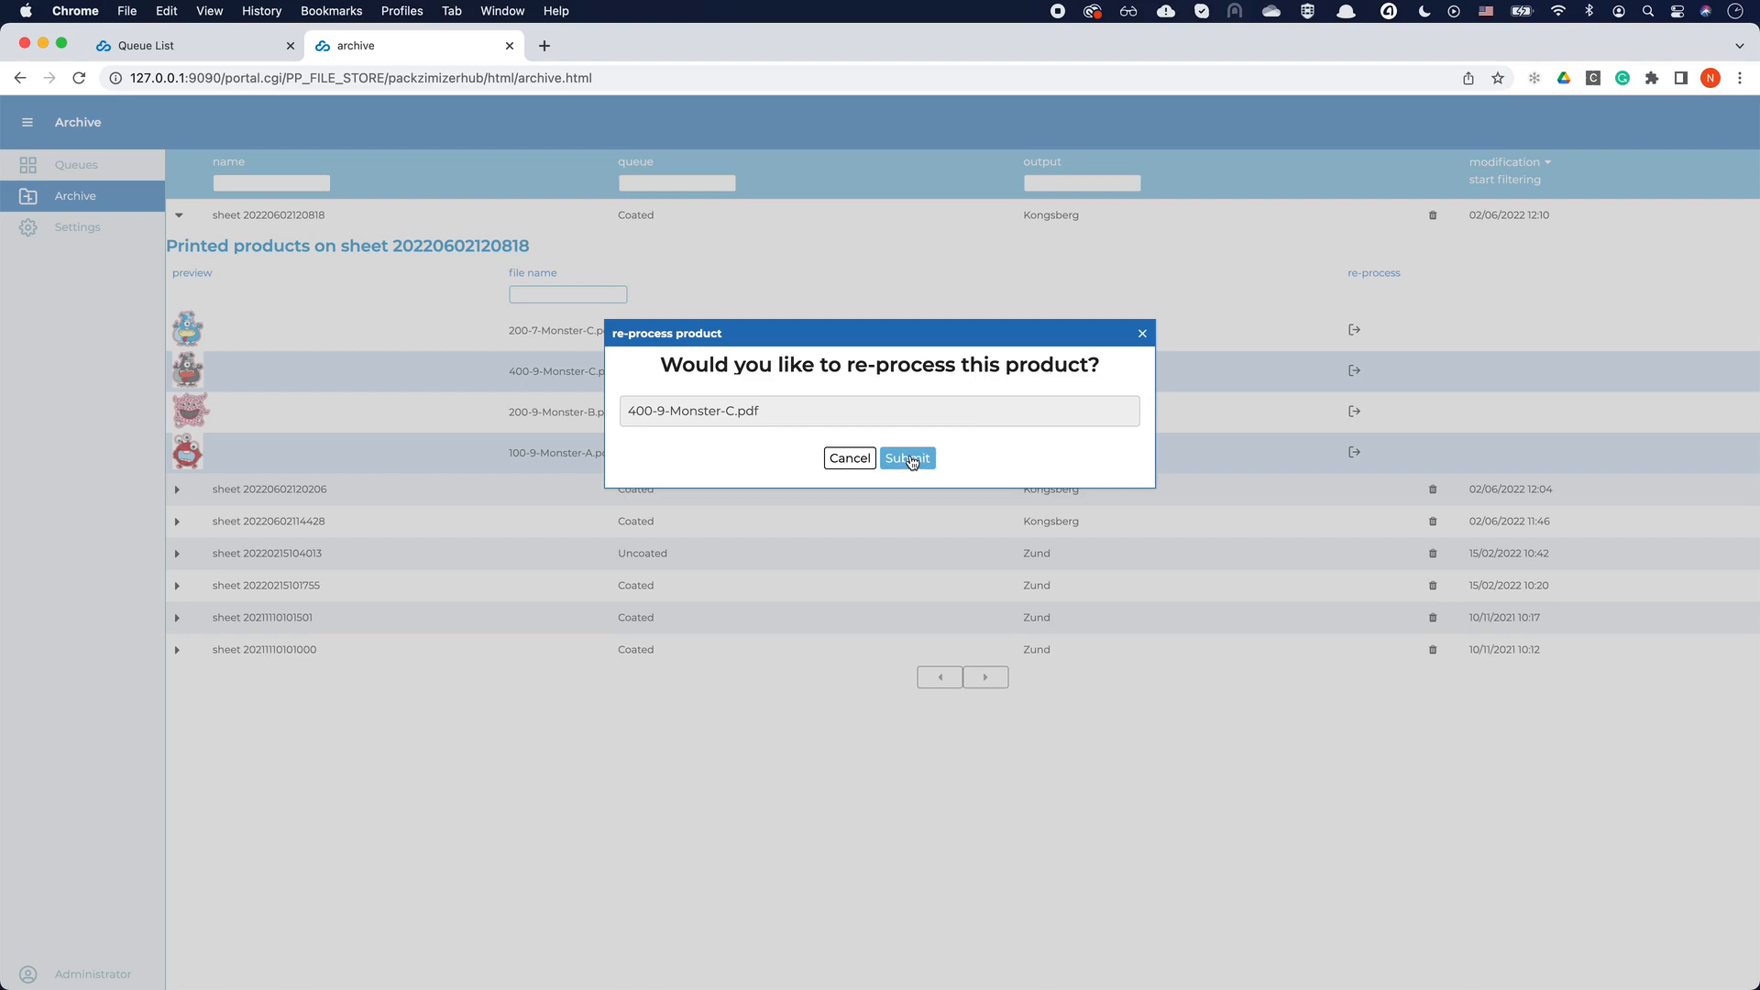
left_click(907, 458)
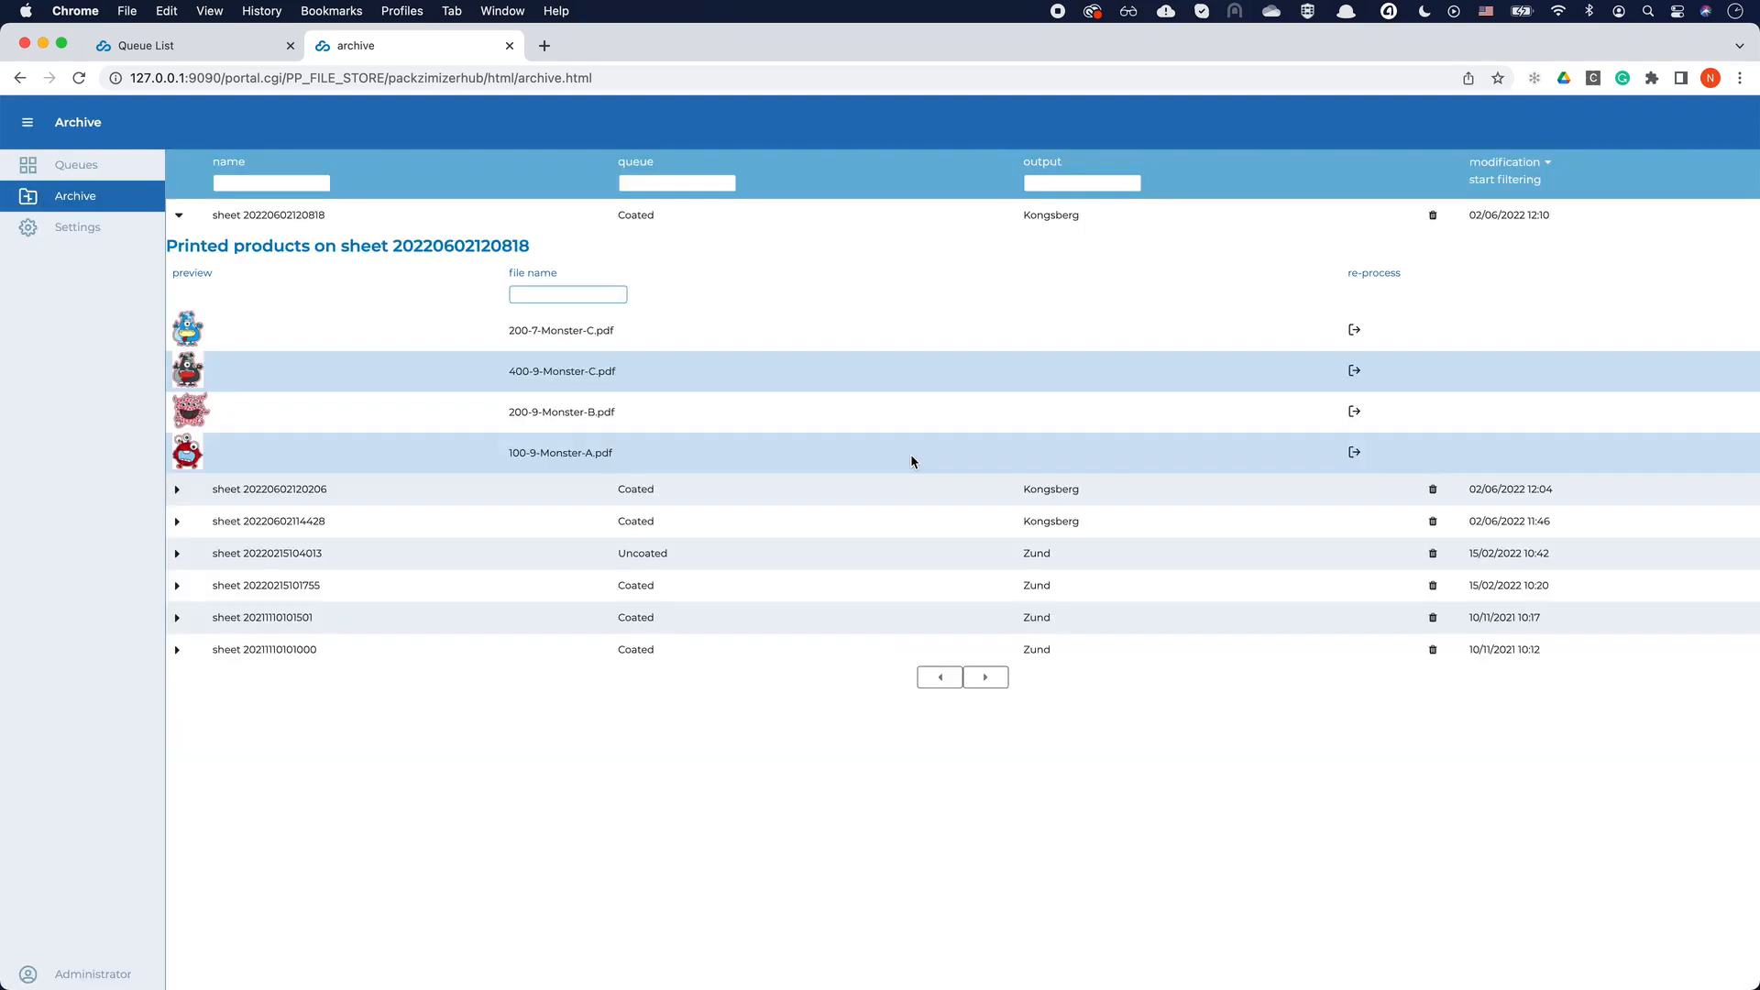